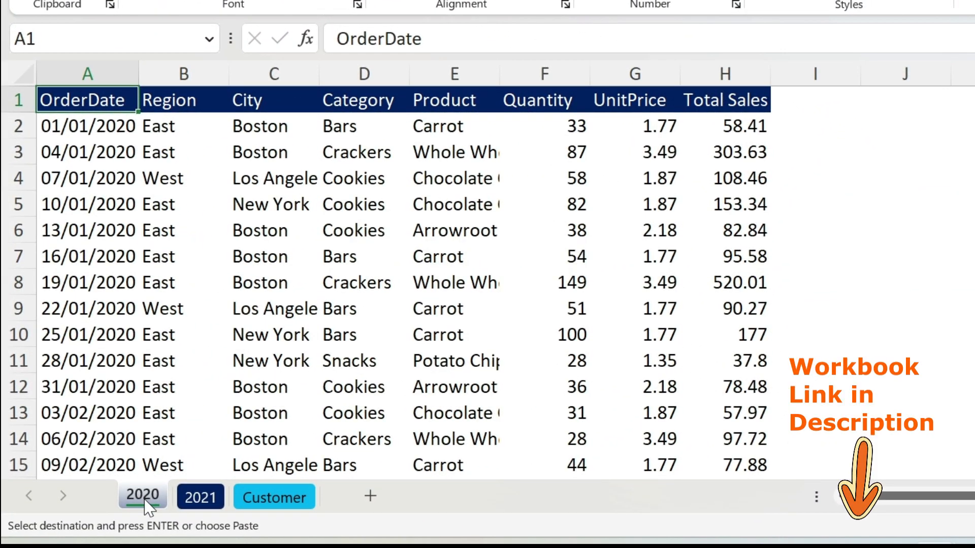
- Browse the 2021 and Customer sheets, copy the 2021 data and paste it below the 2020 rows
{"action": "left_click", "coordinate": [200, 496]}
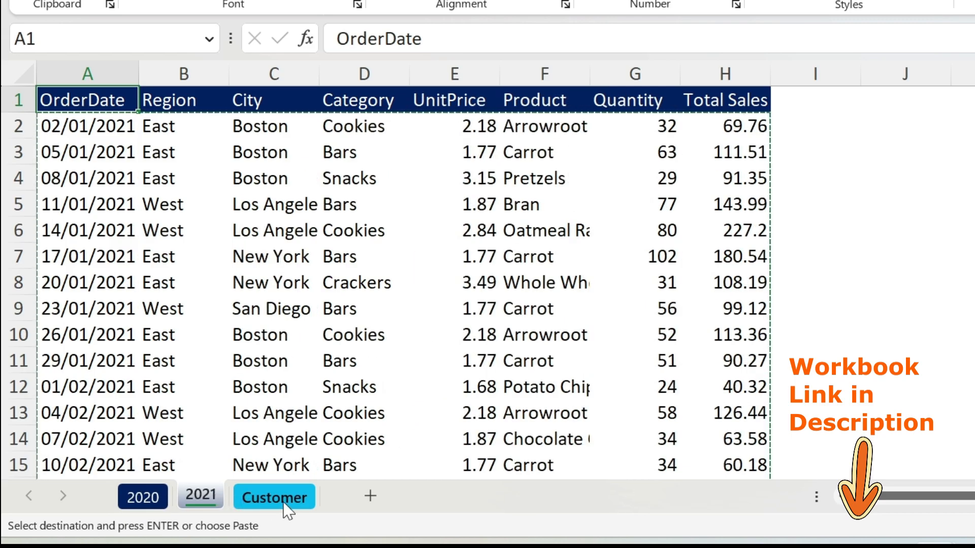
{"action": "left_click", "coordinate": [273, 496]}
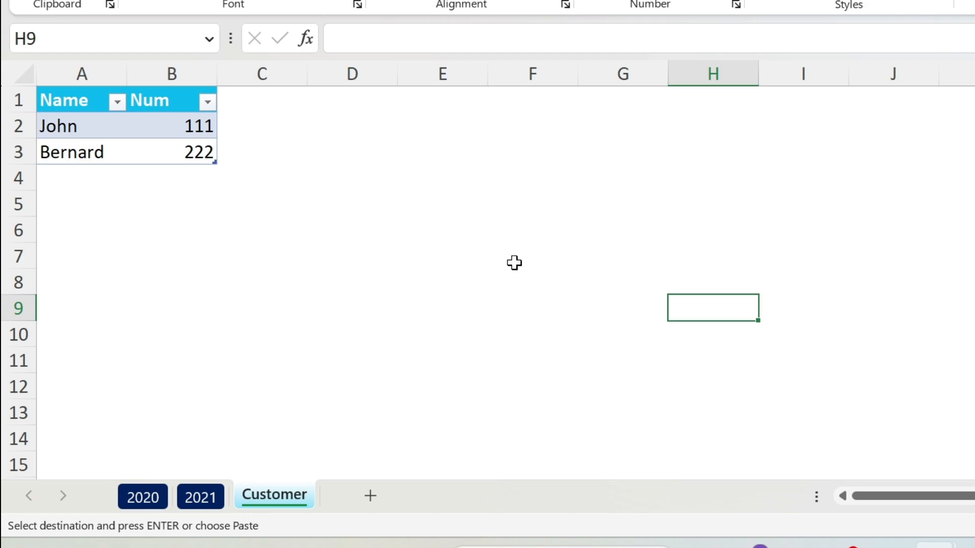
{"action": "mouse_move", "coordinate": [229, 434]}
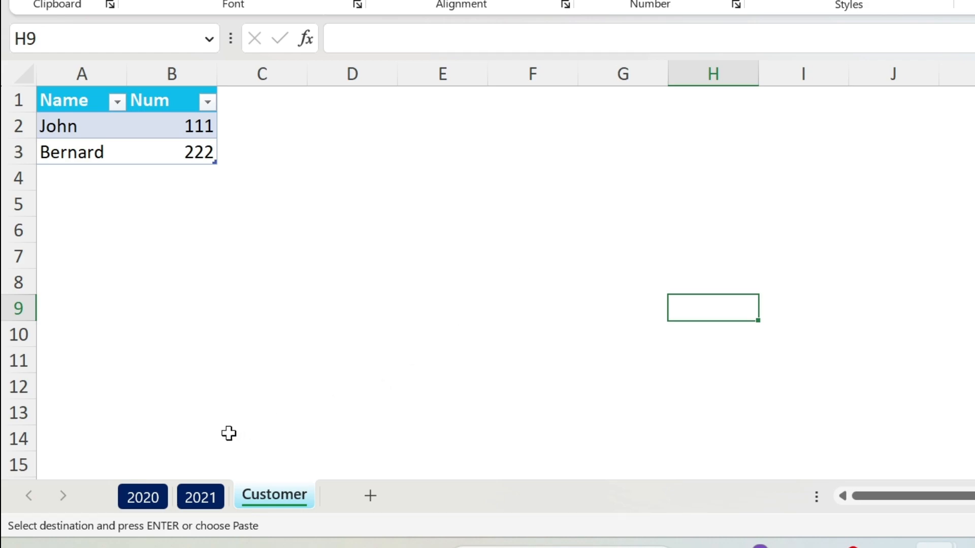
{"action": "left_click", "coordinate": [200, 495]}
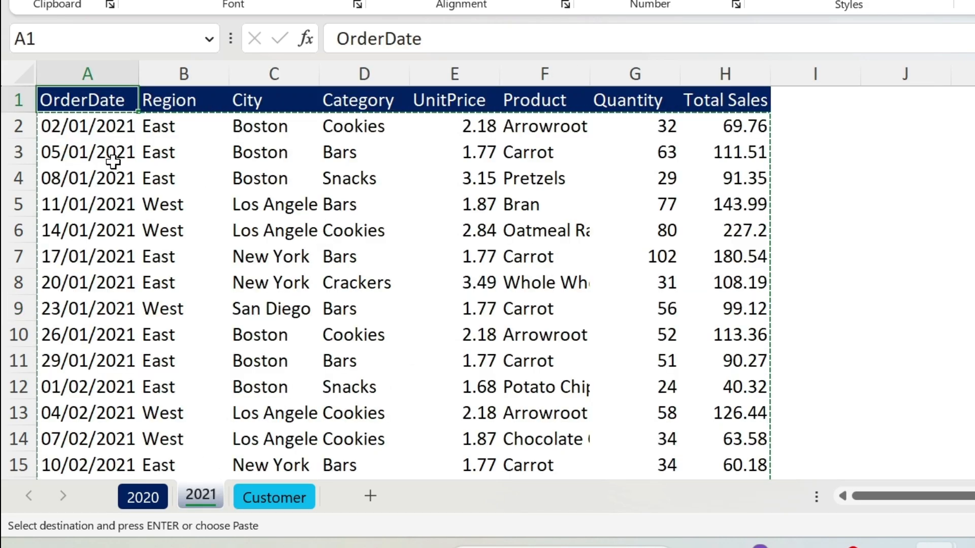
{"action": "left_click", "coordinate": [87, 126]}
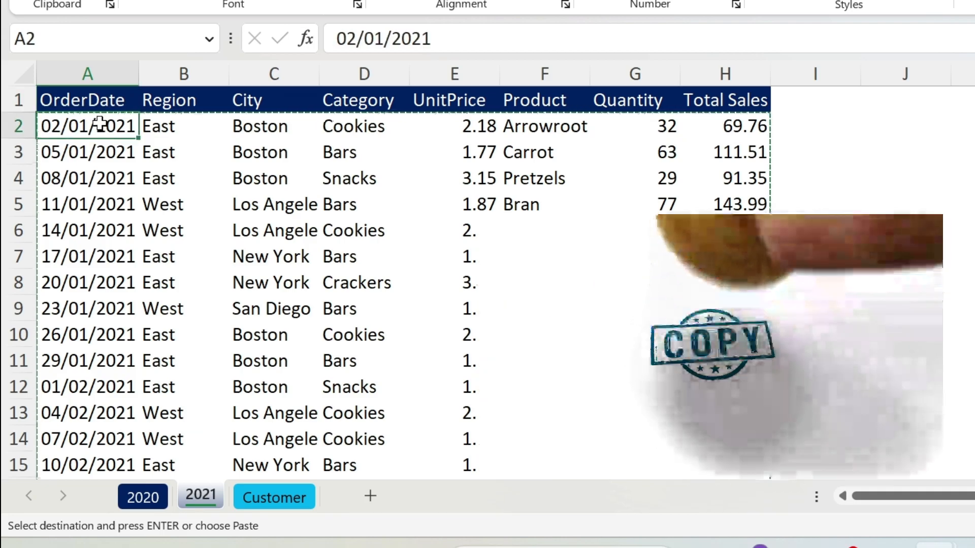
{"action": "scroll", "scroll_direction": "down", "scroll_amount": 3}
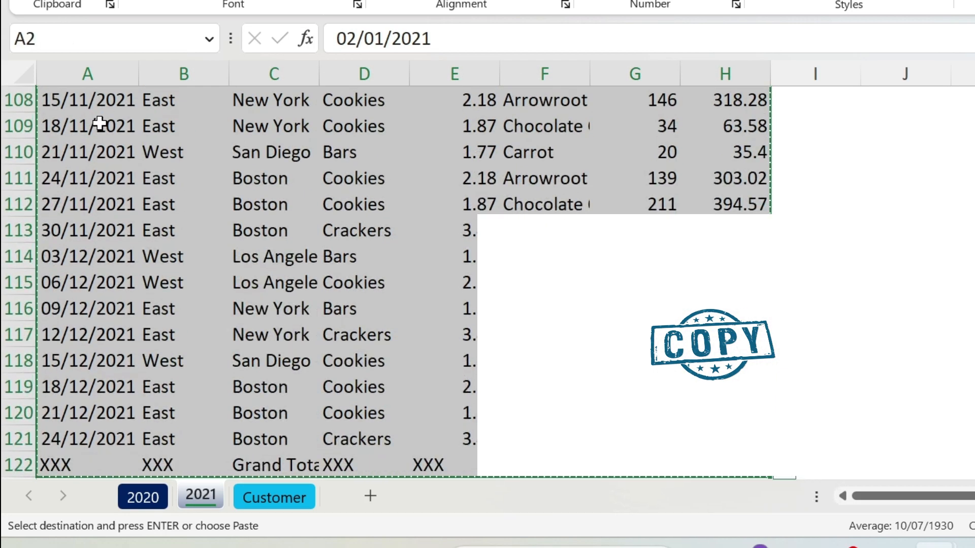
{"action": "left_click", "coordinate": [142, 496]}
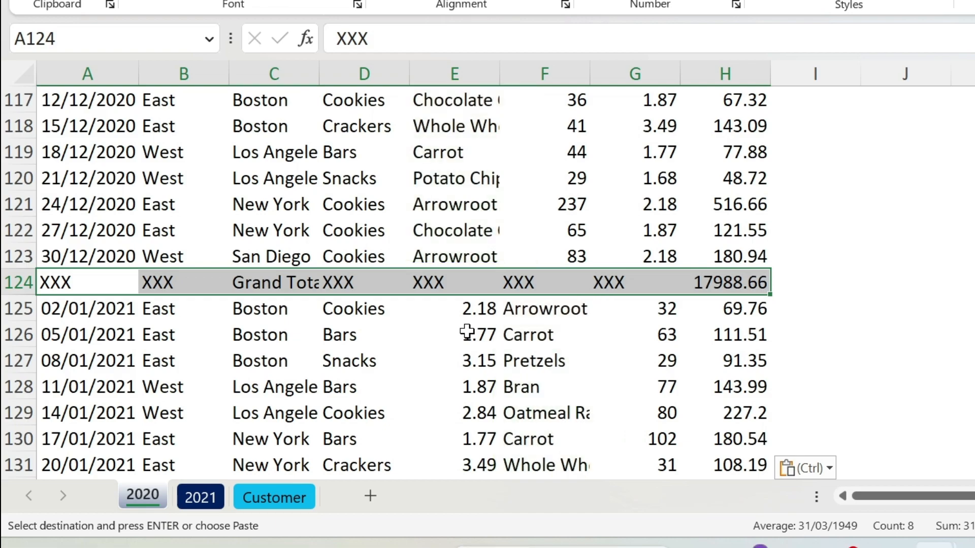
- Undo the paste and return to the 2021 sheet to compare its column order with 2020
{"action": "key", "text": "ctrl+z"}
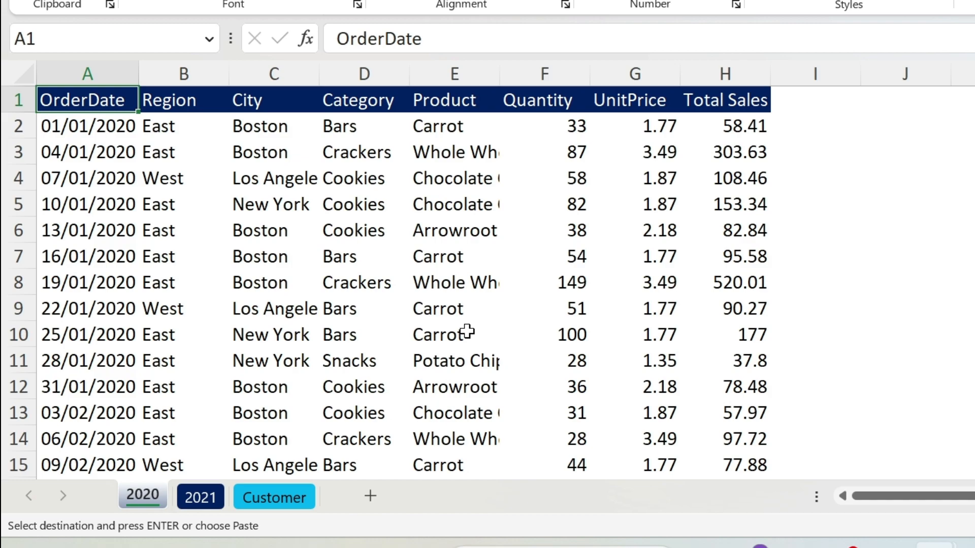
{"action": "mouse_move", "coordinate": [540, 283]}
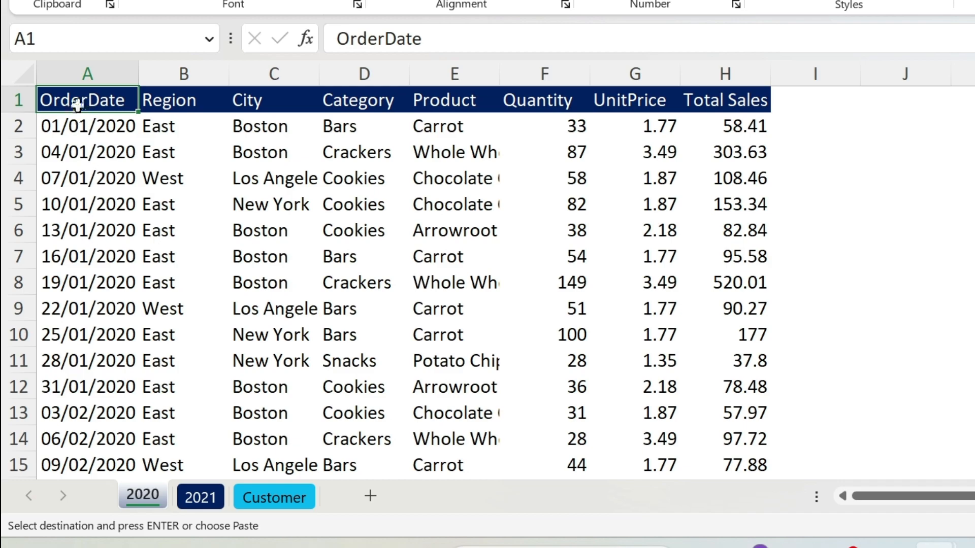
{"action": "left_click", "coordinate": [200, 497]}
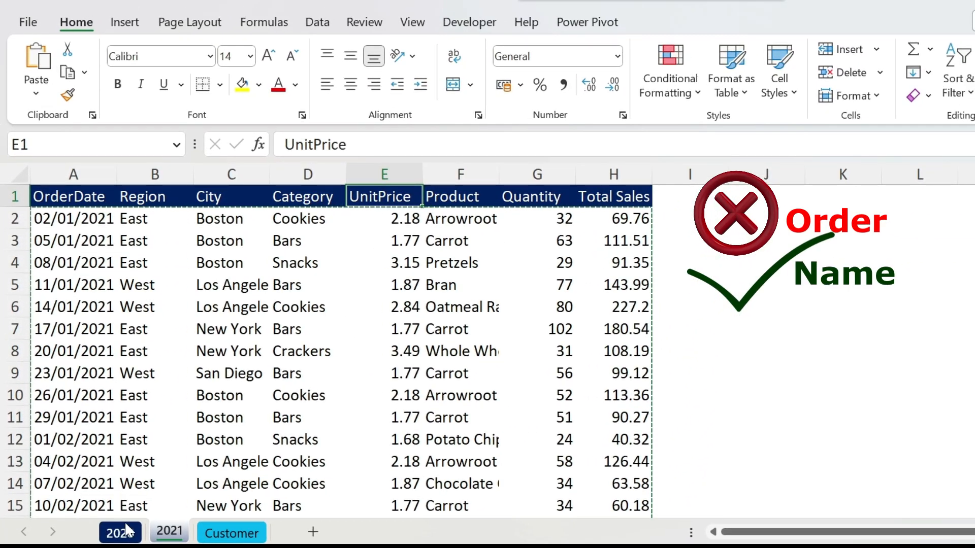
- Convert the 2020 data into a table with headers and name it Data2020
{"action": "left_click", "coordinate": [120, 532]}
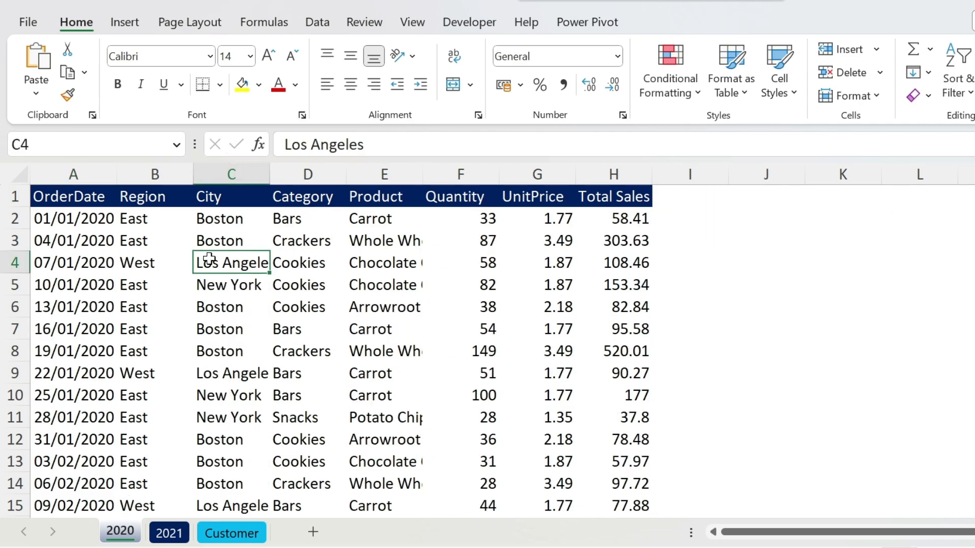
{"action": "left_click", "coordinate": [124, 21]}
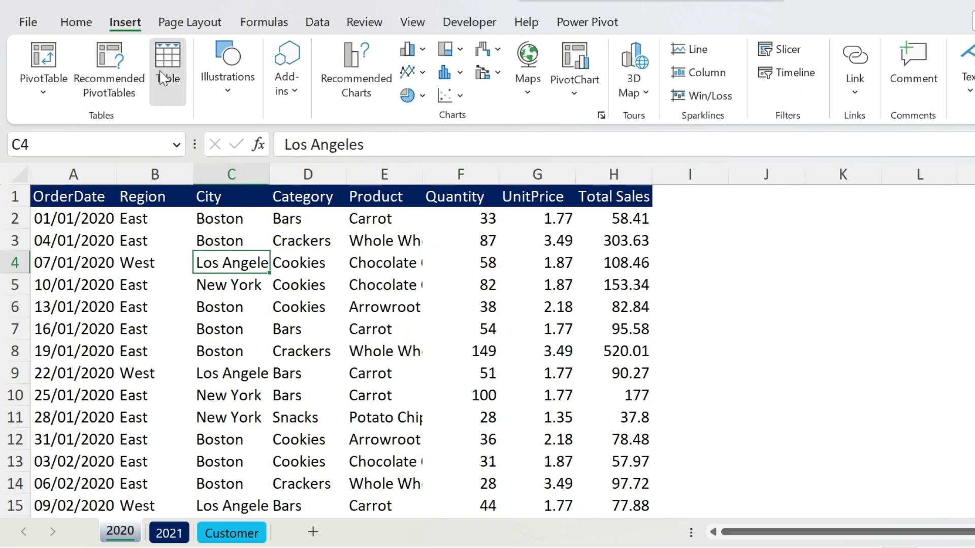
{"action": "left_click", "coordinate": [168, 65]}
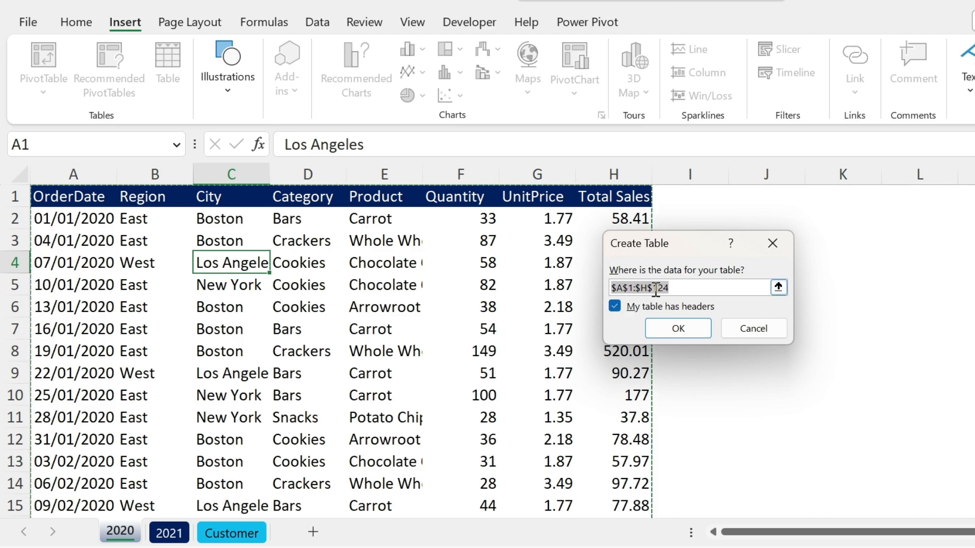
{"action": "left_click", "coordinate": [677, 328]}
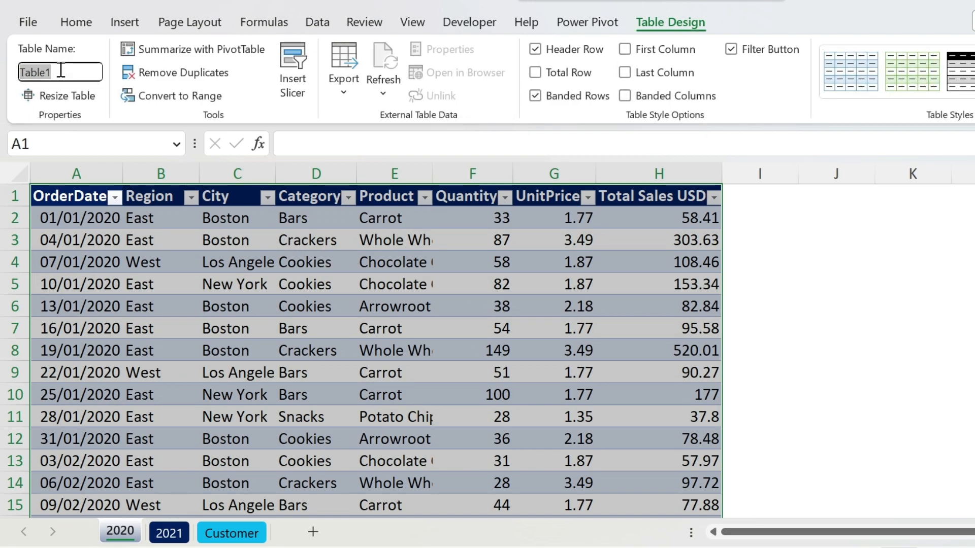
{"action": "type", "text": "Data2-2"}
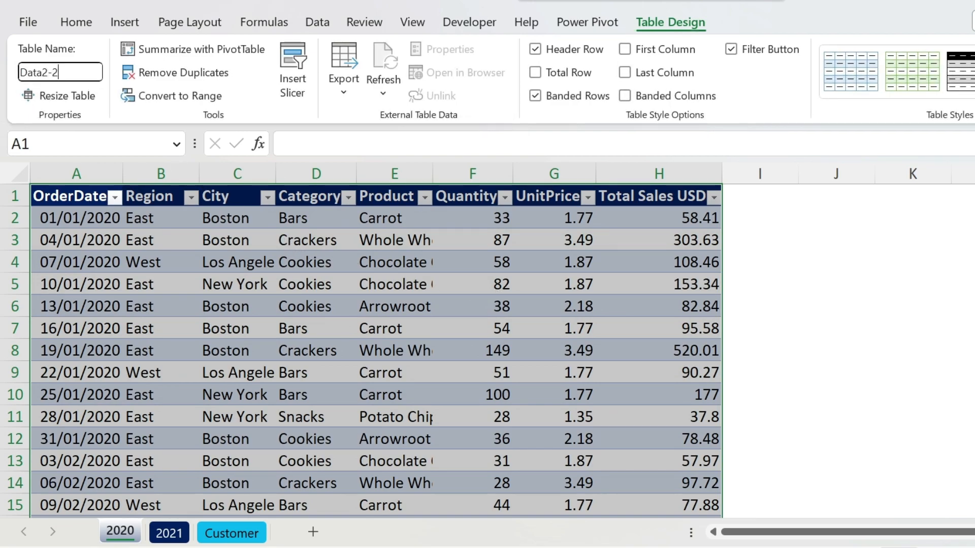
{"action": "type", "text": "Data2020"}
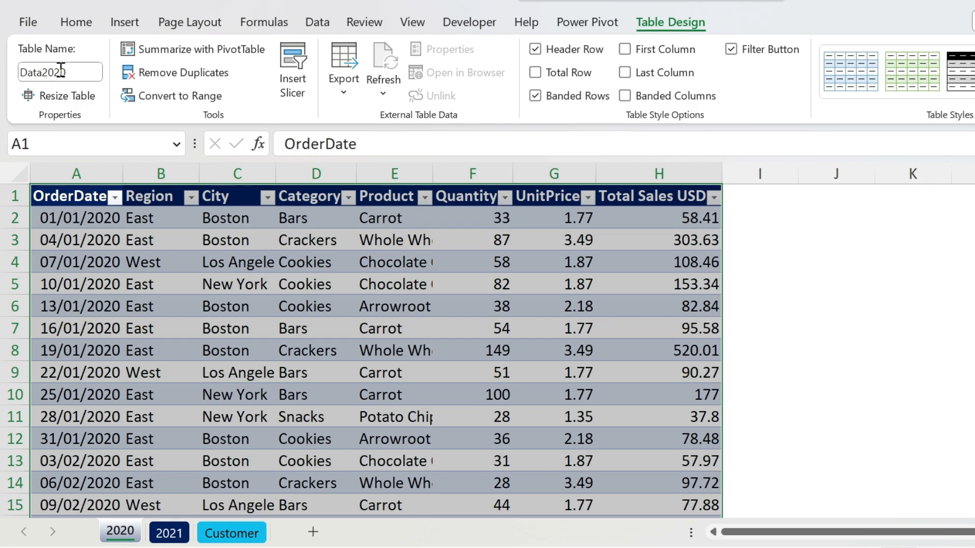
{"action": "left_click", "coordinate": [168, 533]}
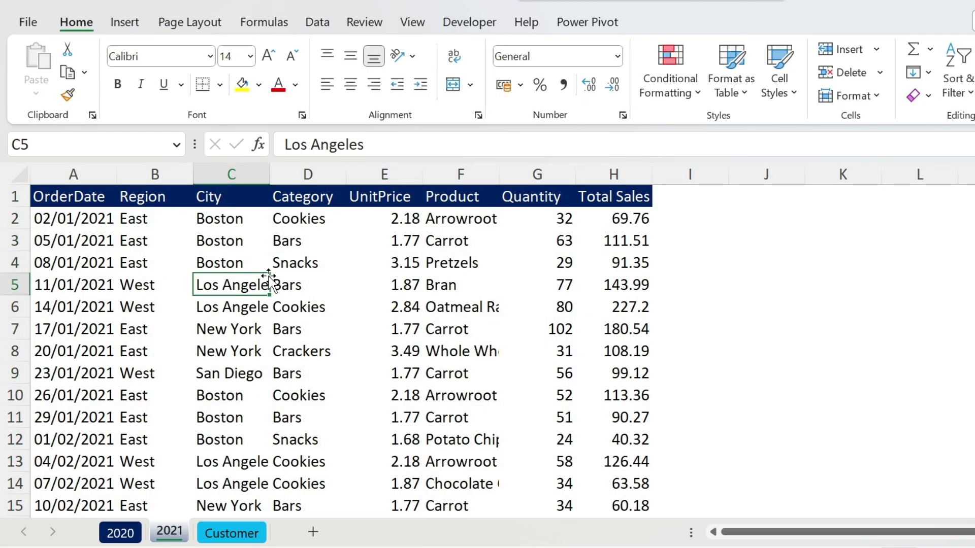
- Convert the 2021 data into a table with Ctrl+T and name it Data2021
{"action": "key", "text": "ctrl+t"}
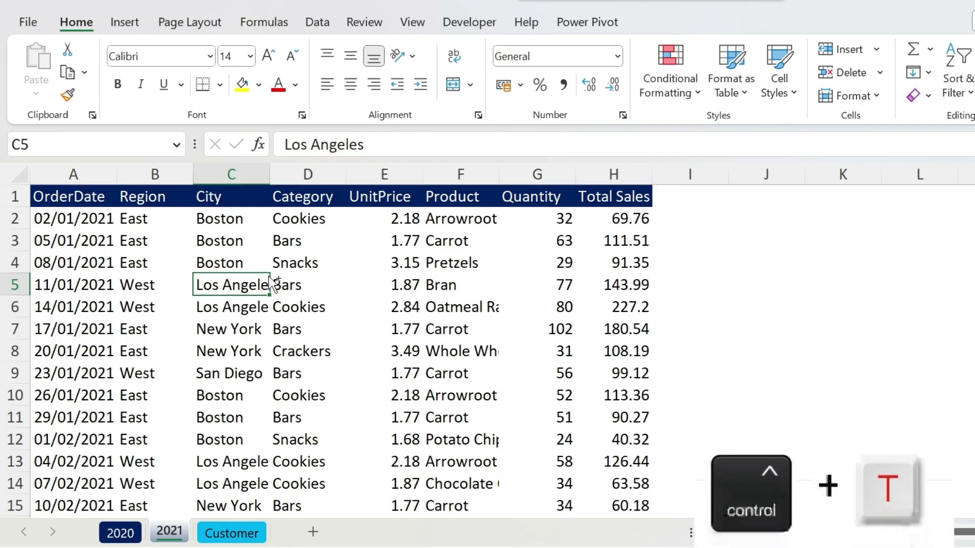
{"action": "key", "text": "ctrl+t"}
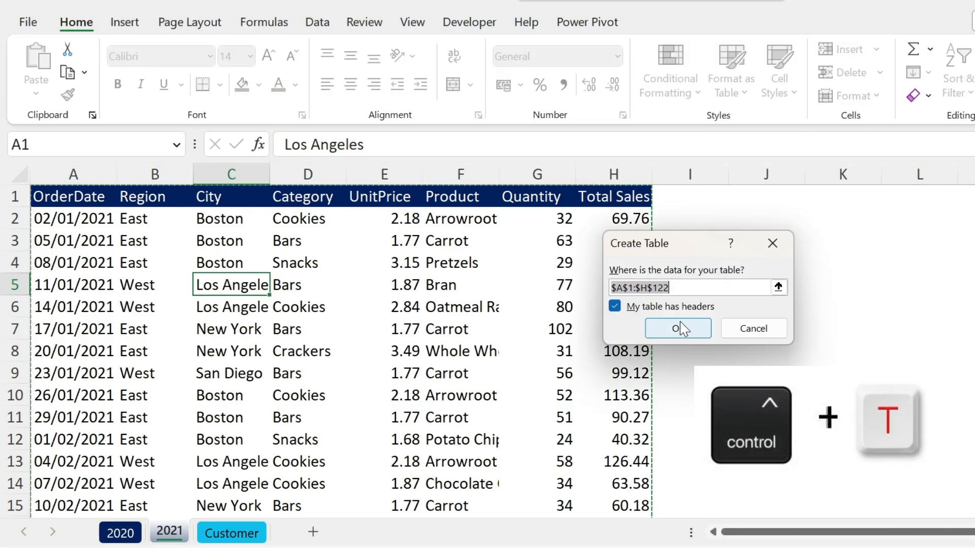
{"action": "left_click", "coordinate": [677, 328]}
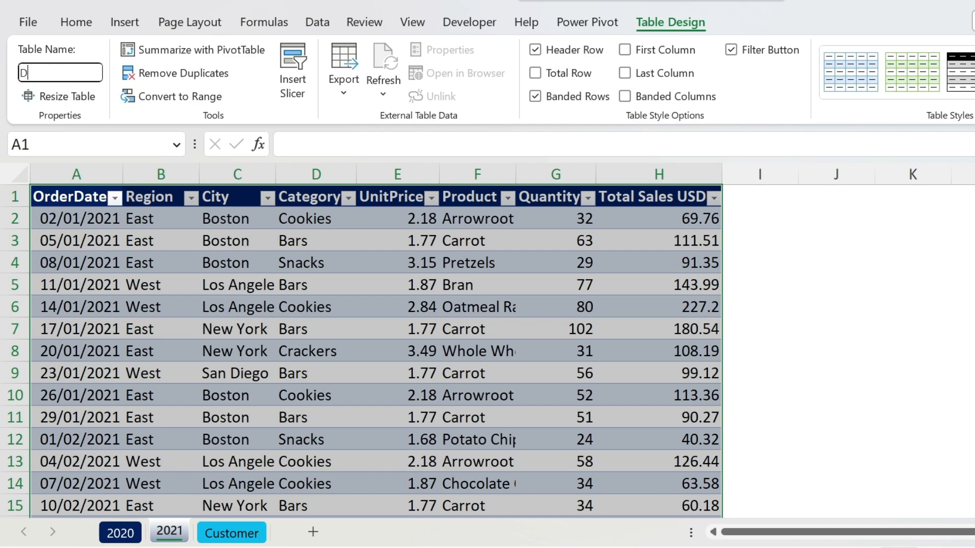
{"action": "type", "text": "ata2021"}
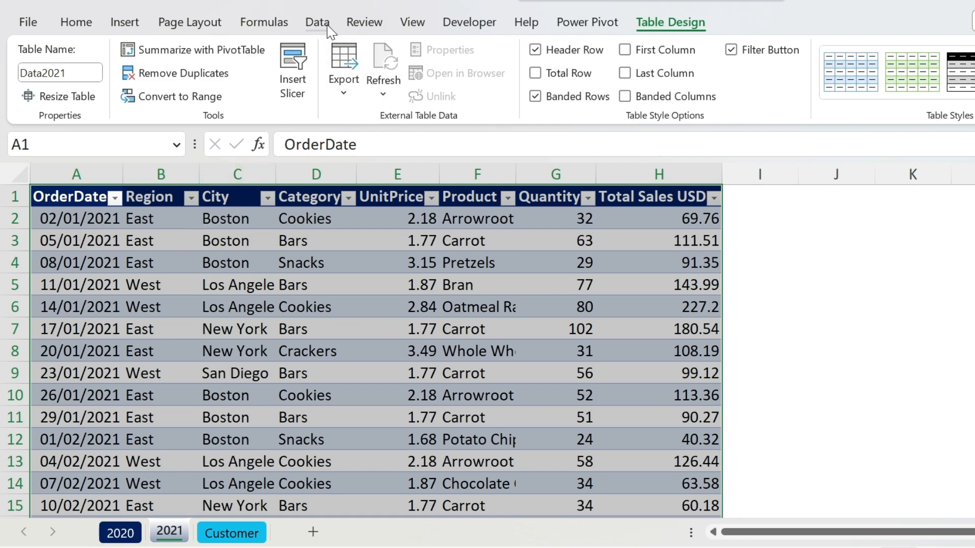
- Start a blank query and enter =Excel.CurrentWorkbook() to list the workbook's tables
{"action": "left_click", "coordinate": [36, 68]}
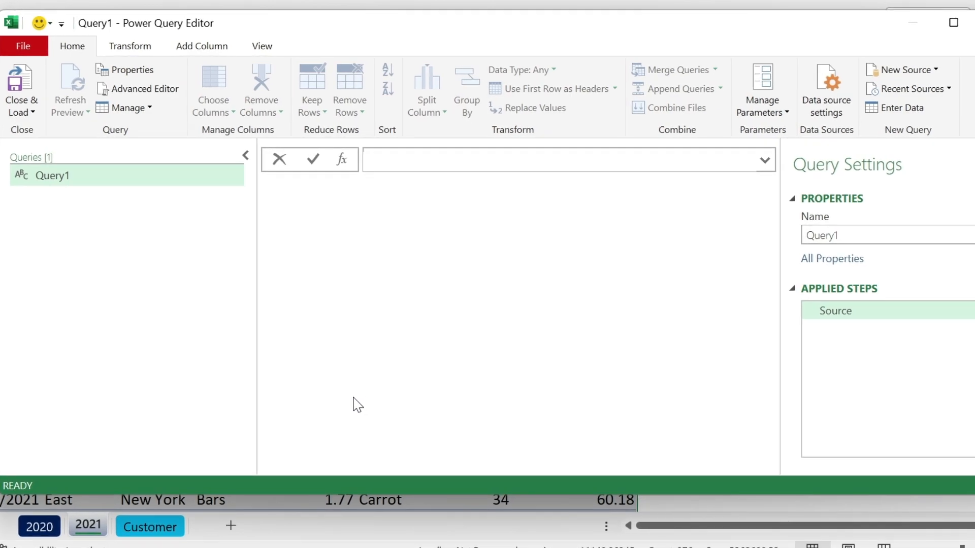
{"action": "type", "text": "=ex"}
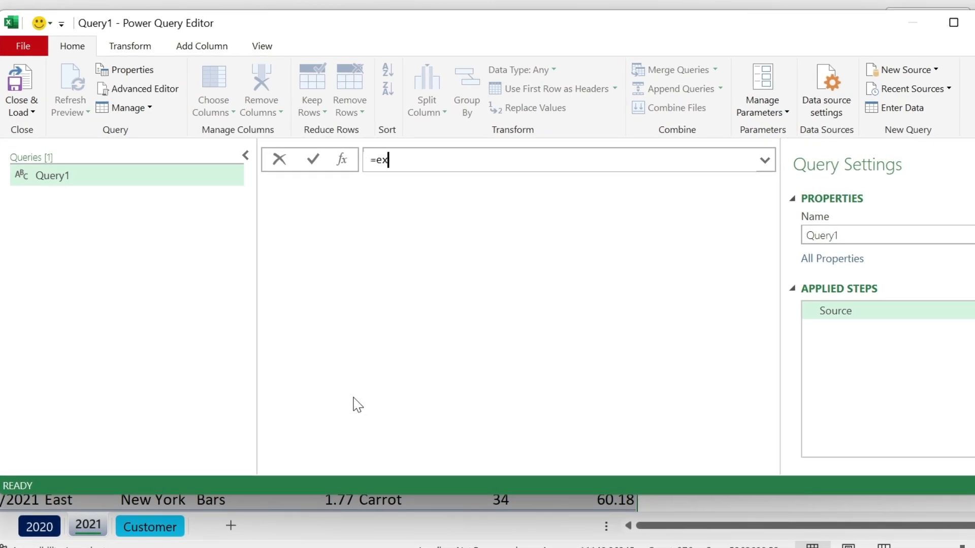
{"action": "type", "text": "cel"}
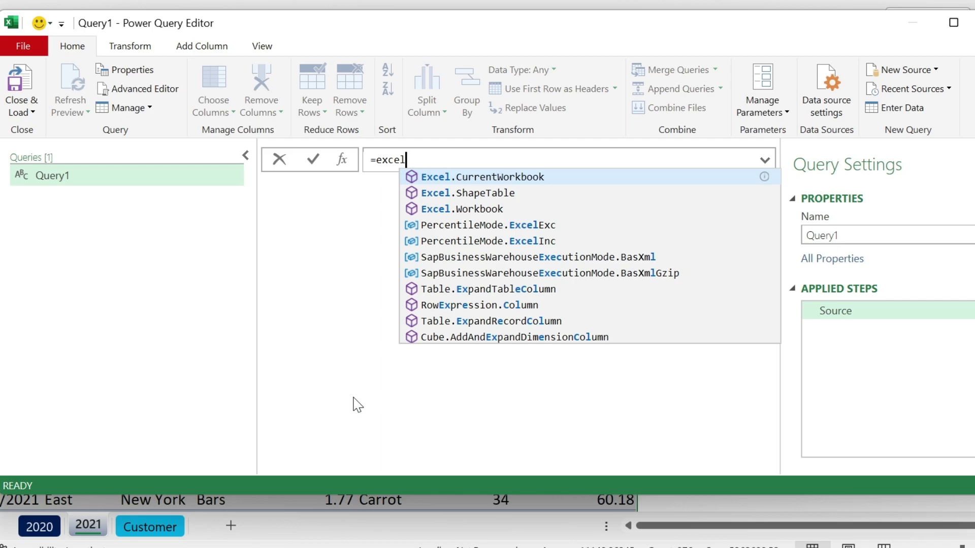
{"action": "left_click", "coordinate": [482, 177]}
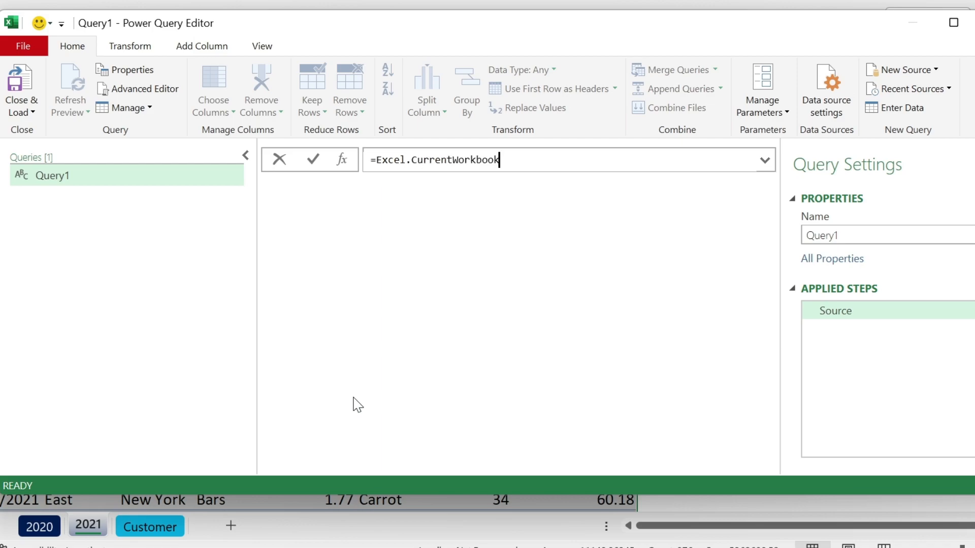
{"action": "type", "text": "()"}
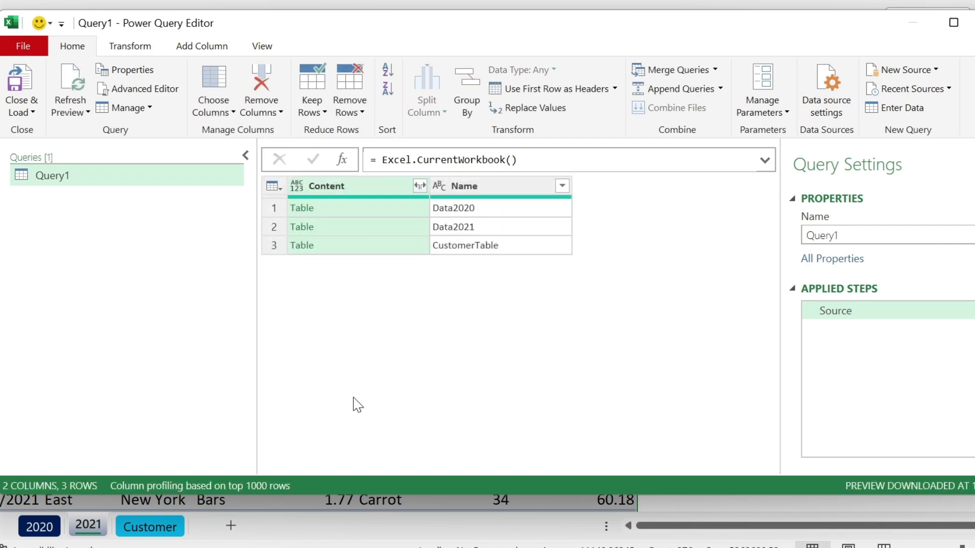
{"action": "mouse_move", "coordinate": [456, 232]}
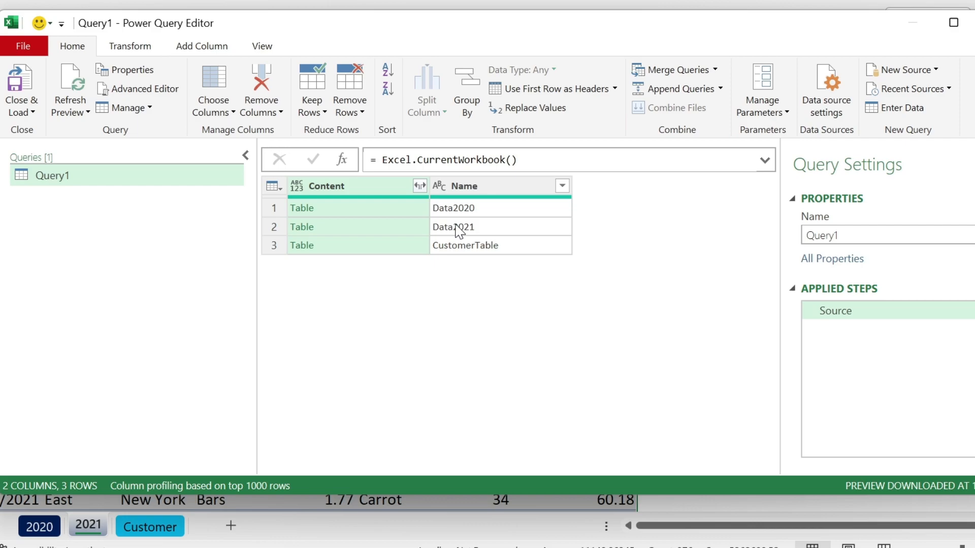
{"action": "mouse_move", "coordinate": [478, 256]}
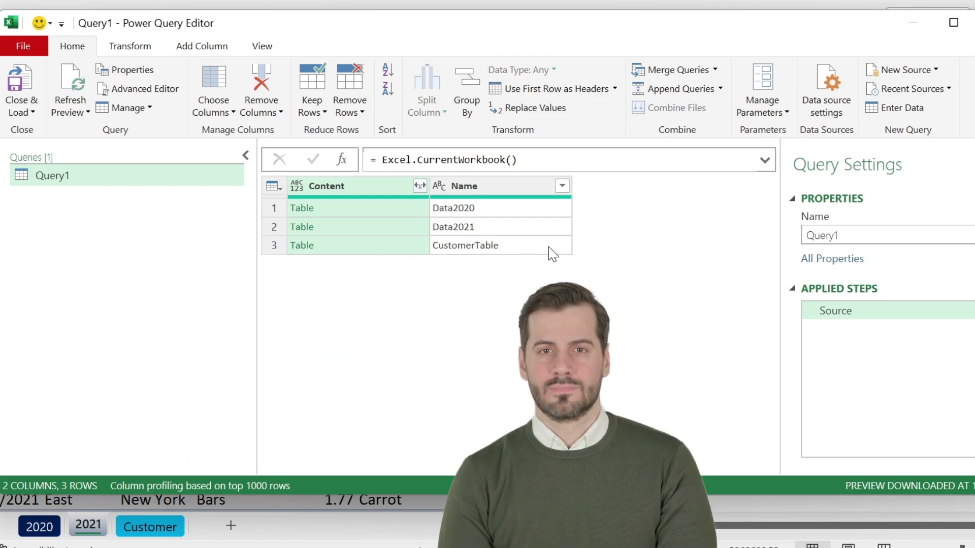
{"action": "mouse_move", "coordinate": [494, 254]}
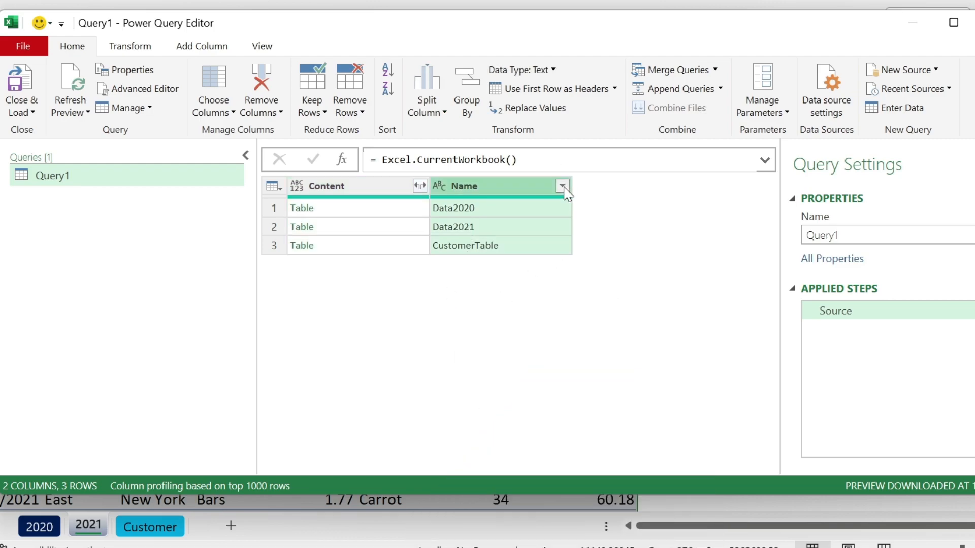
- Show the filter options for Query1's Name column
{"action": "left_click", "coordinate": [561, 186]}
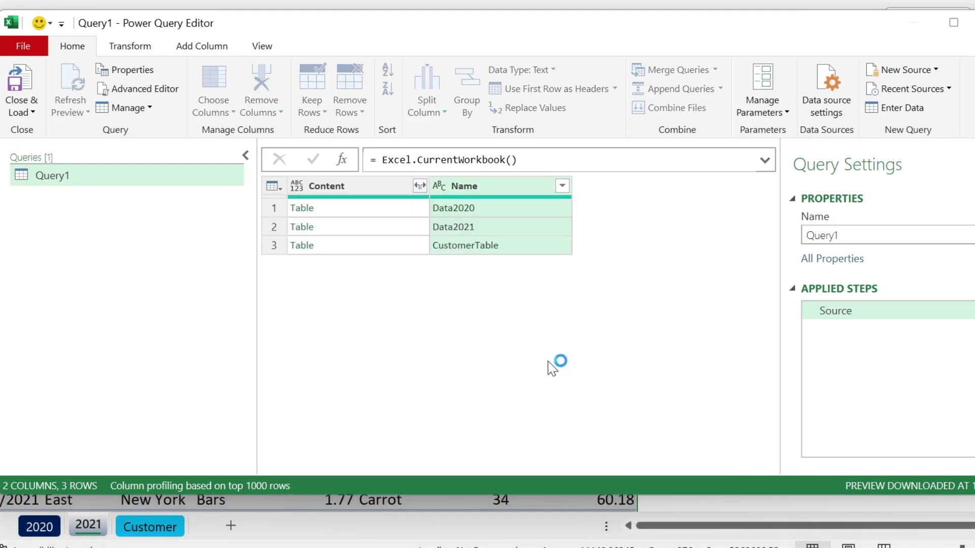
- Filter the Name column to entries containing 'Data', keeping Data2020 and Data2021
{"action": "left_click", "coordinate": [561, 185]}
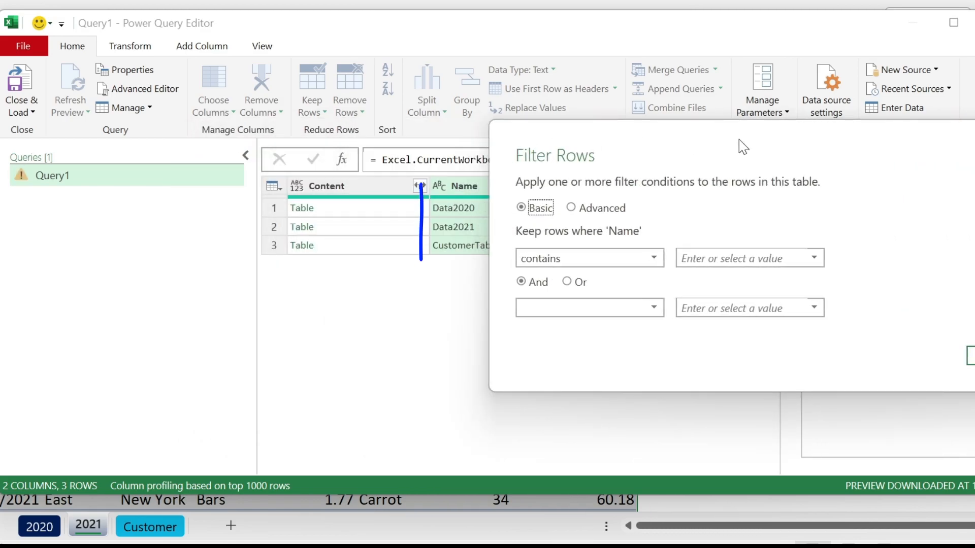
{"action": "left_click", "coordinate": [746, 258]}
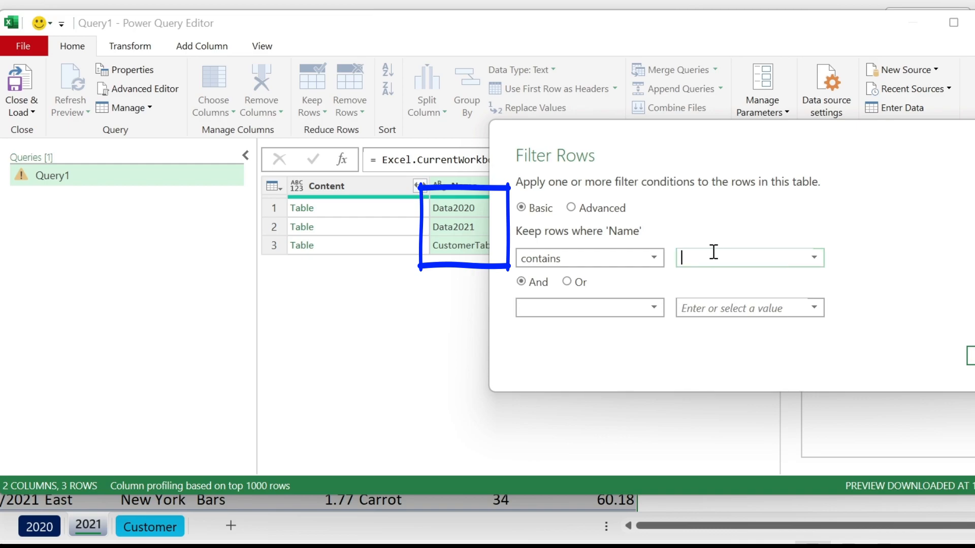
{"action": "type", "text": "Data"}
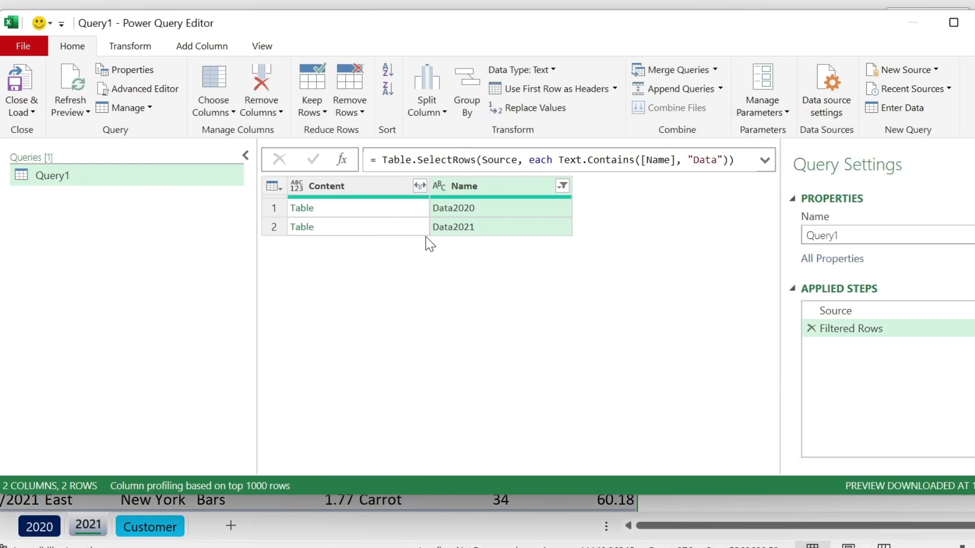
{"action": "mouse_move", "coordinate": [466, 226]}
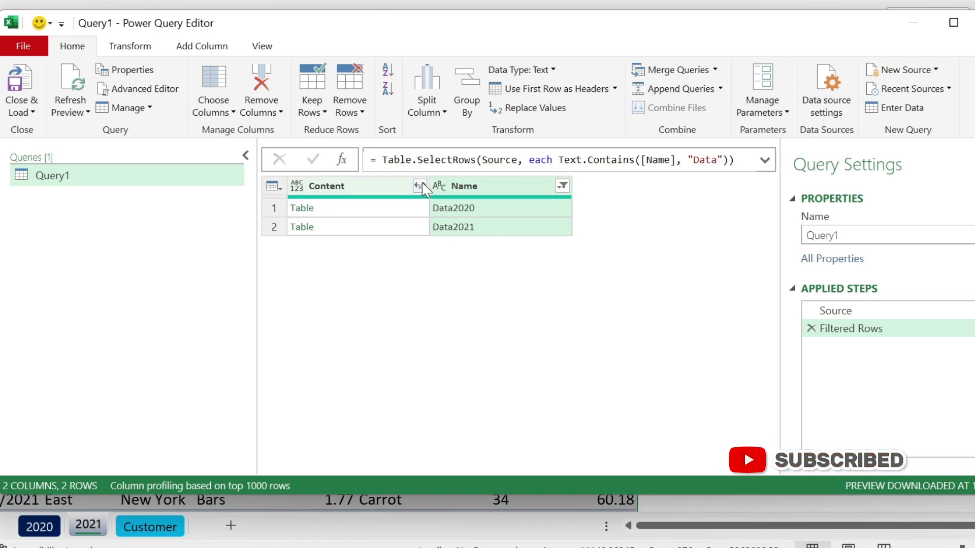
- Expand the Content tables into all columns without the original column name prefix
{"action": "left_click", "coordinate": [420, 185]}
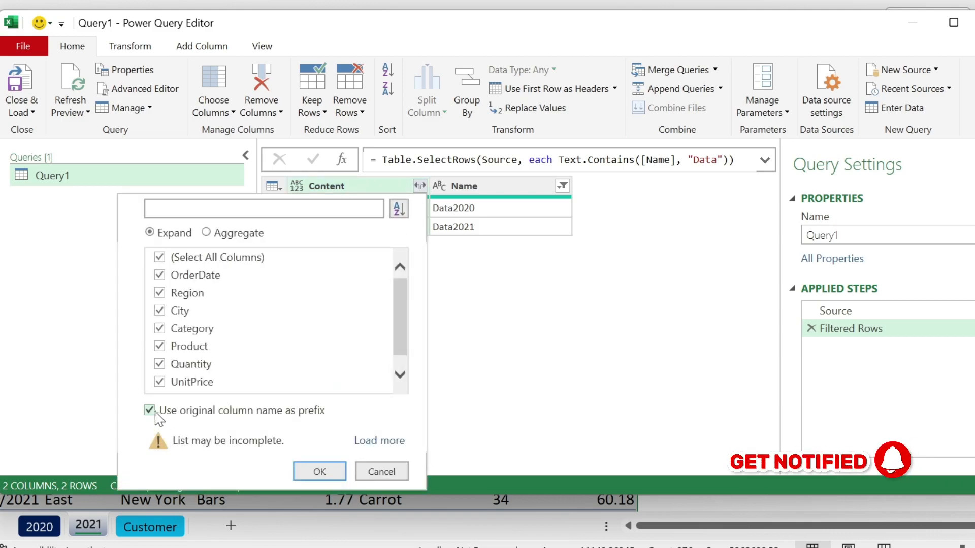
{"action": "left_click", "coordinate": [149, 410]}
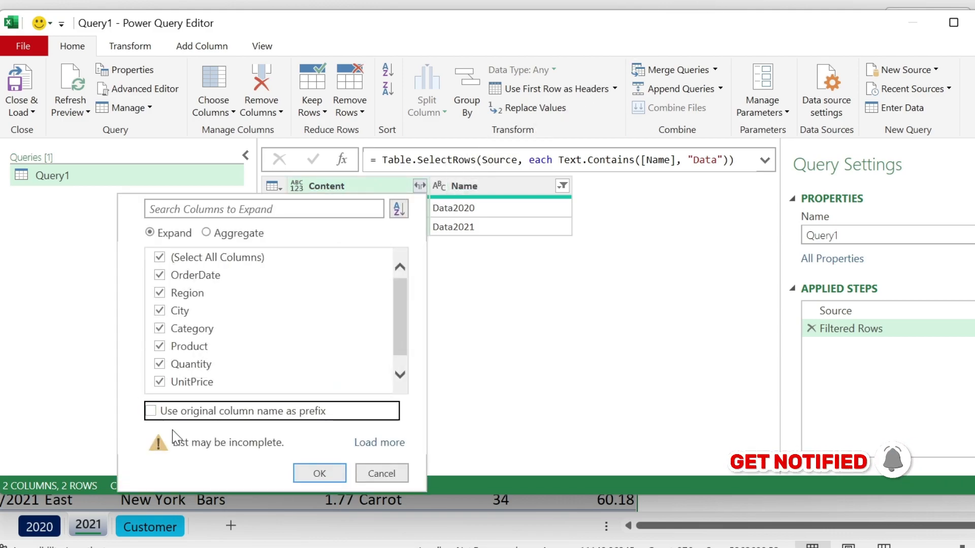
{"action": "left_click", "coordinate": [319, 474]}
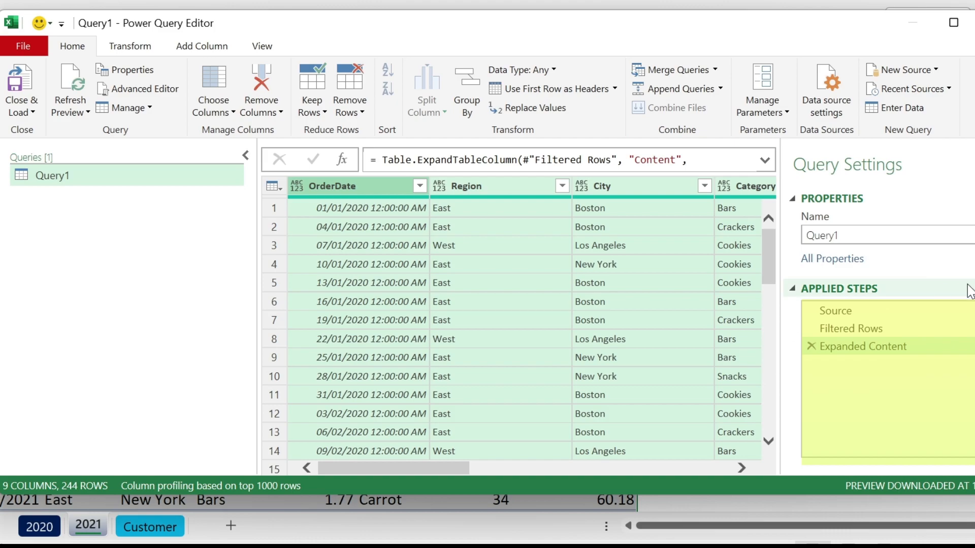
{"action": "scroll", "scroll_direction": "down", "scroll_amount": 3}
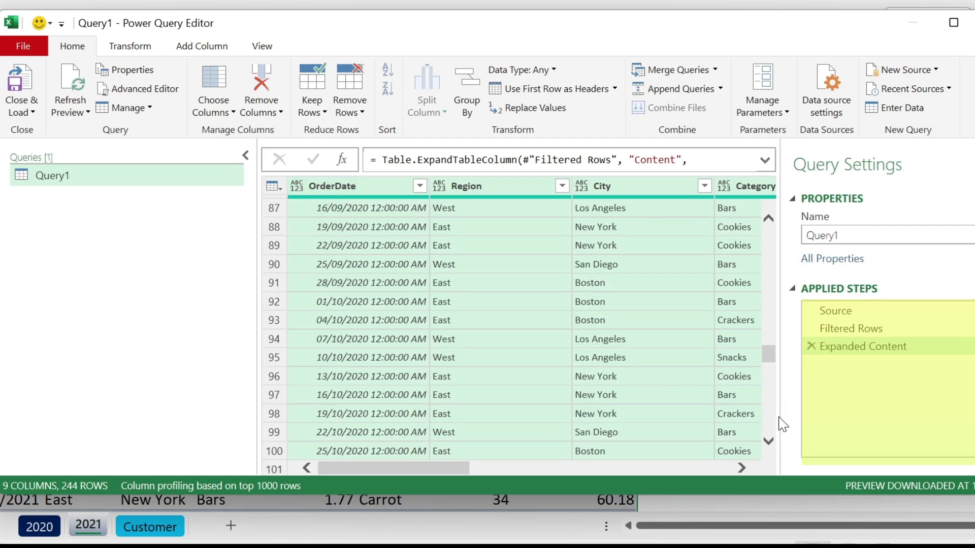
{"action": "scroll", "scroll_direction": "down", "scroll_amount": 3}
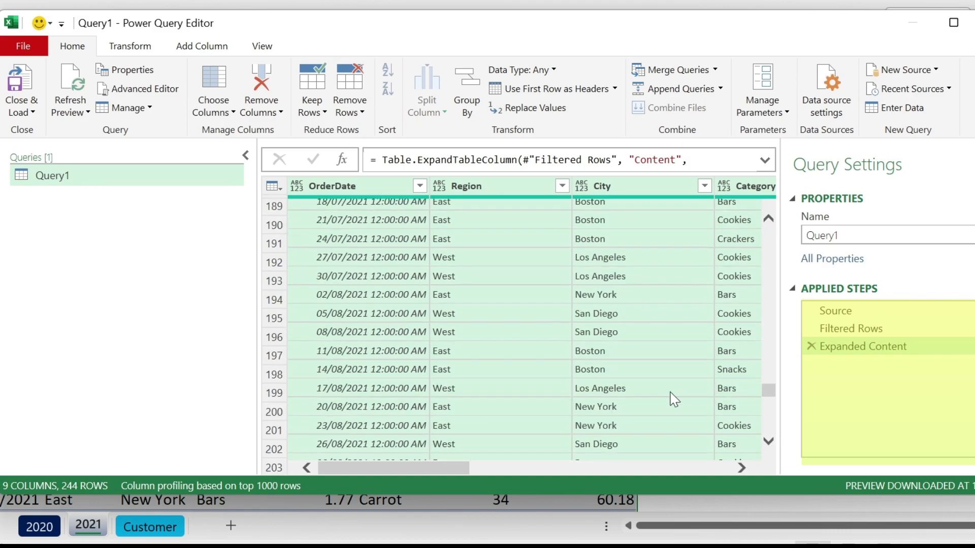
{"action": "scroll", "scroll_direction": "down", "scroll_amount": 3}
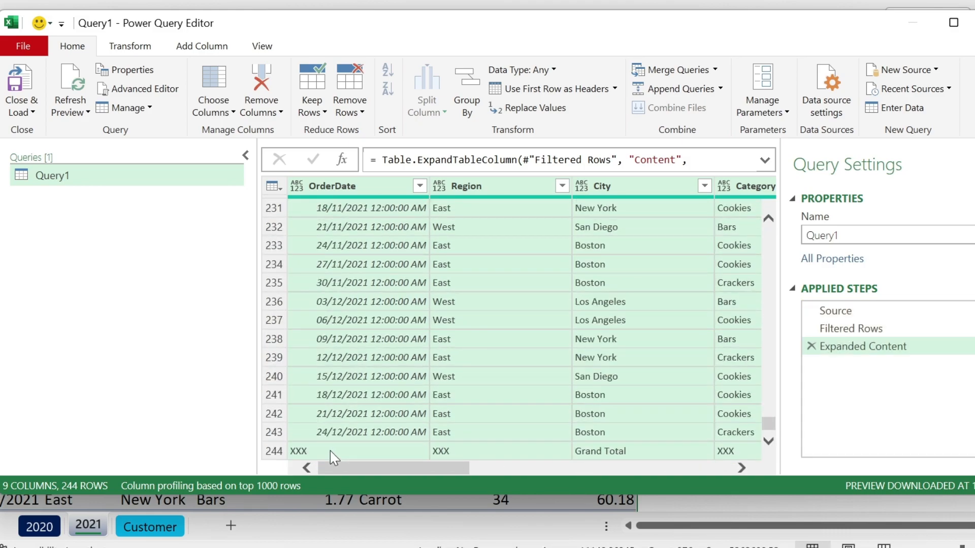
{"action": "mouse_move", "coordinate": [659, 463]}
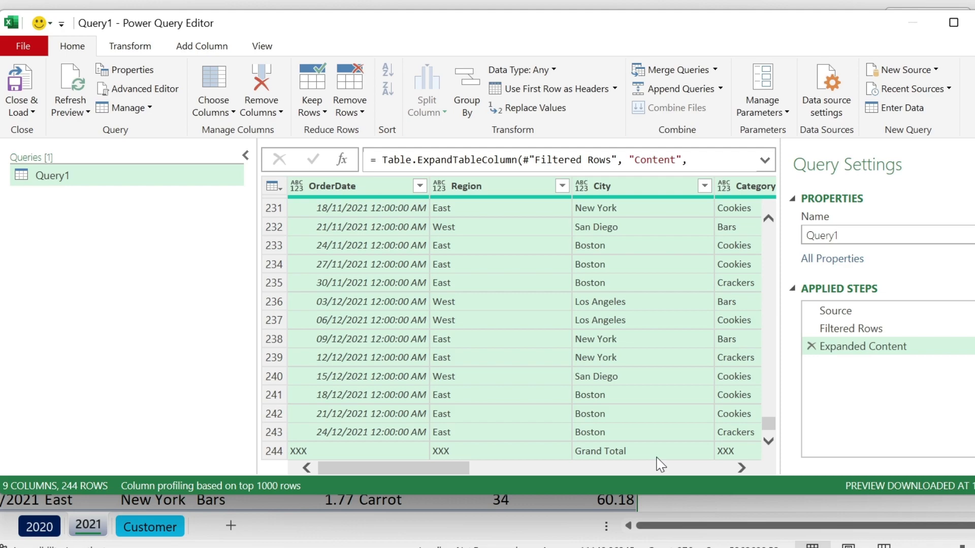
{"action": "mouse_move", "coordinate": [420, 186]}
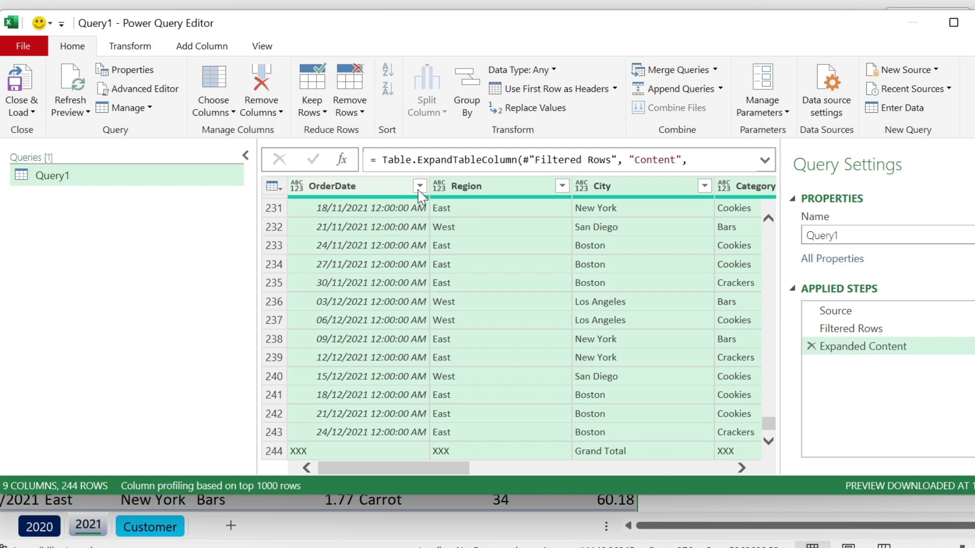
- Filter the XXX grand-total value out of OrderDate, leaving 242 rows
{"action": "left_click", "coordinate": [419, 186]}
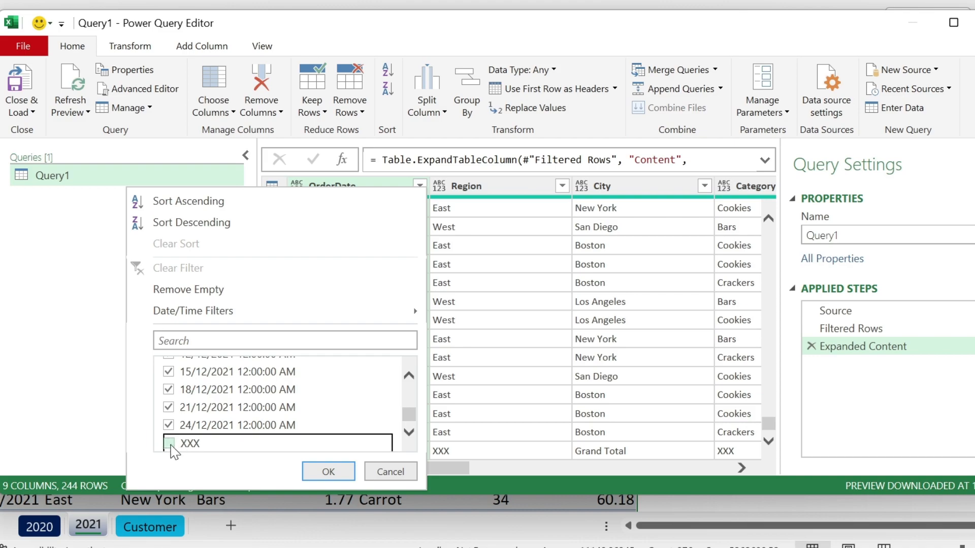
{"action": "left_click", "coordinate": [167, 443]}
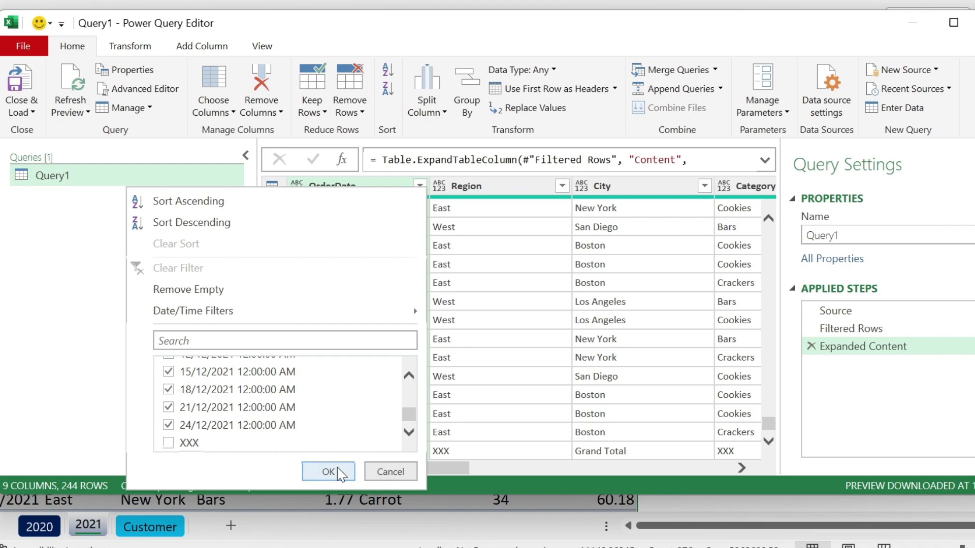
{"action": "left_click", "coordinate": [328, 471]}
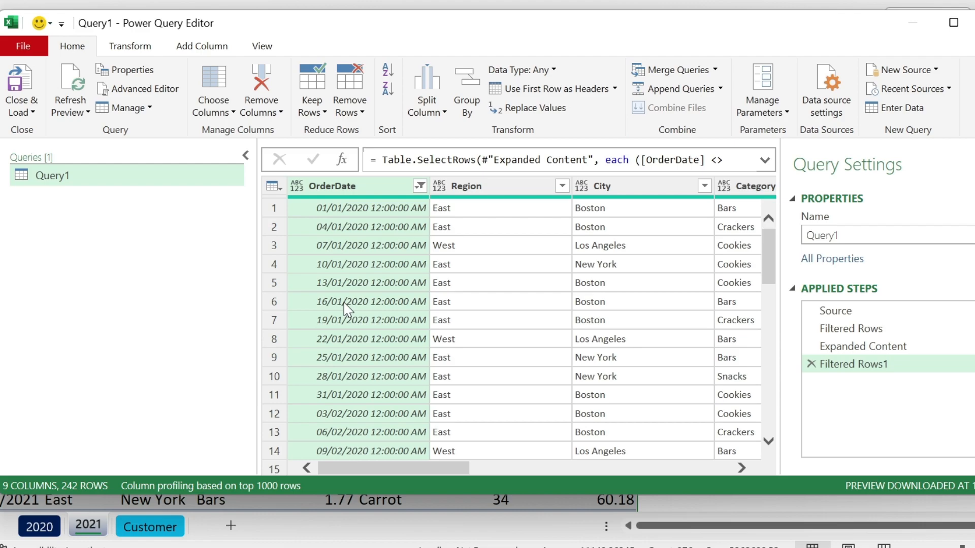
{"action": "mouse_move", "coordinate": [341, 356]}
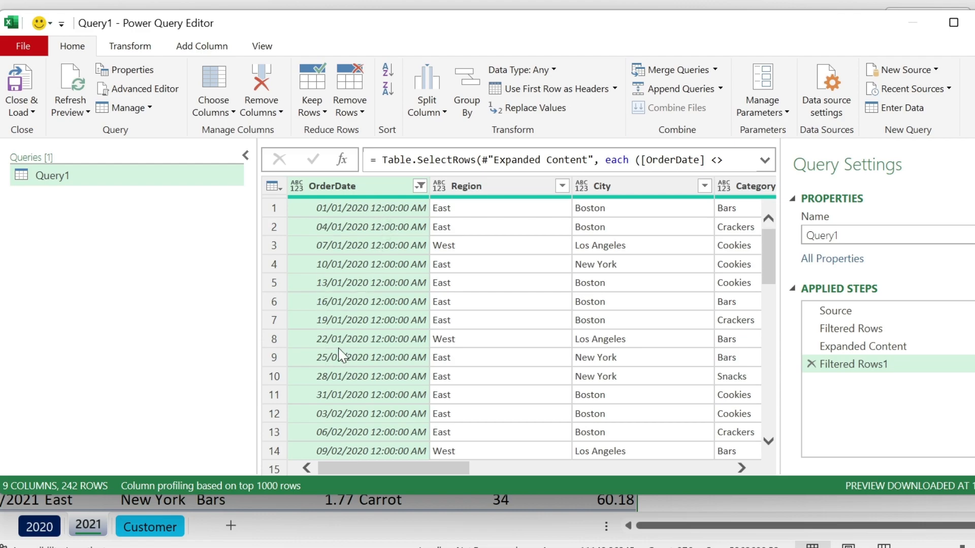
{"action": "mouse_move", "coordinate": [382, 311]}
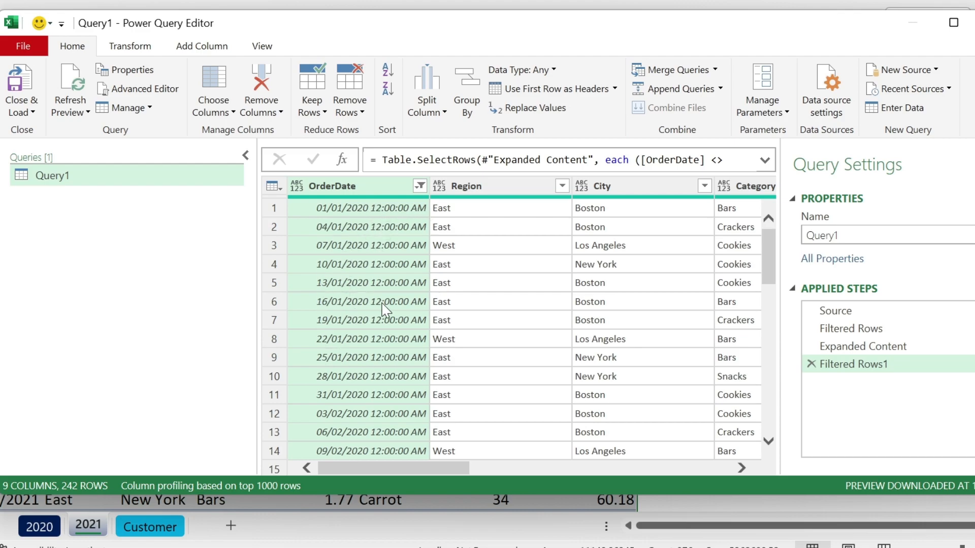
- Add a custom column named Year with the formula Date.Year([OrderDate])
{"action": "left_click", "coordinate": [201, 46]}
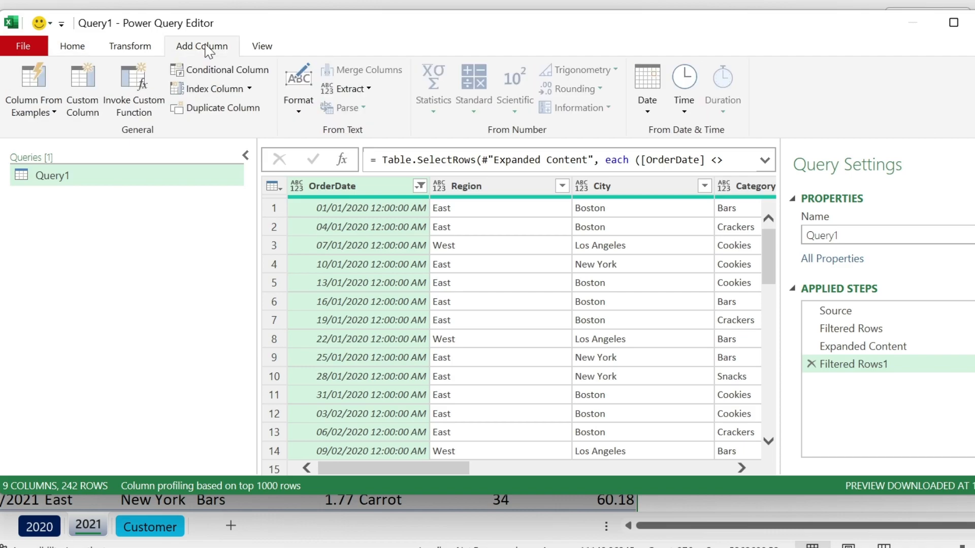
{"action": "mouse_move", "coordinate": [379, 226]}
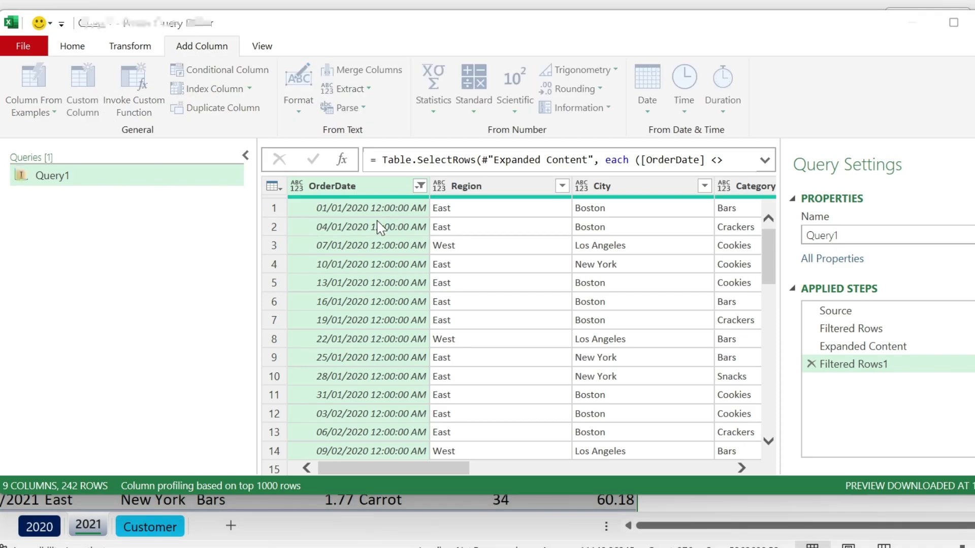
{"action": "left_click", "coordinate": [82, 87]}
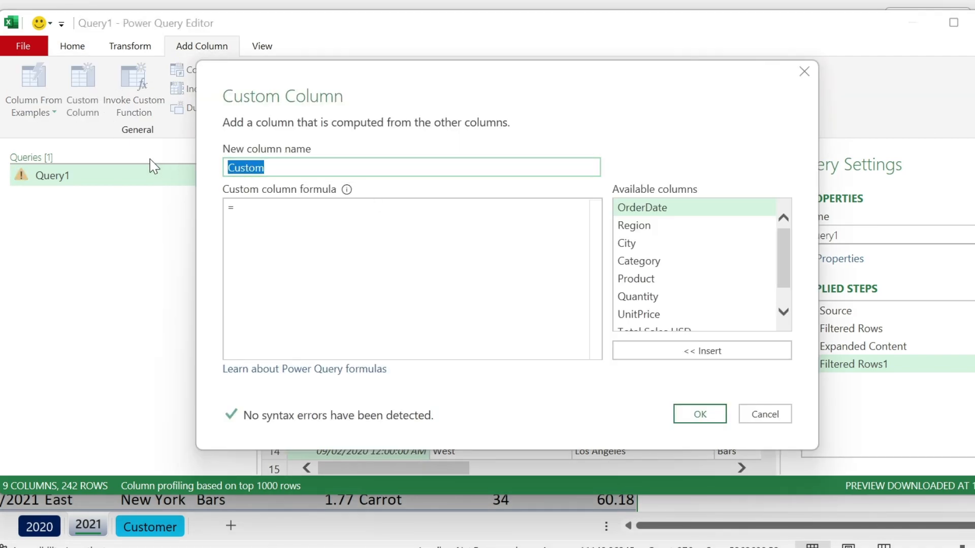
{"action": "type", "text": "Year"}
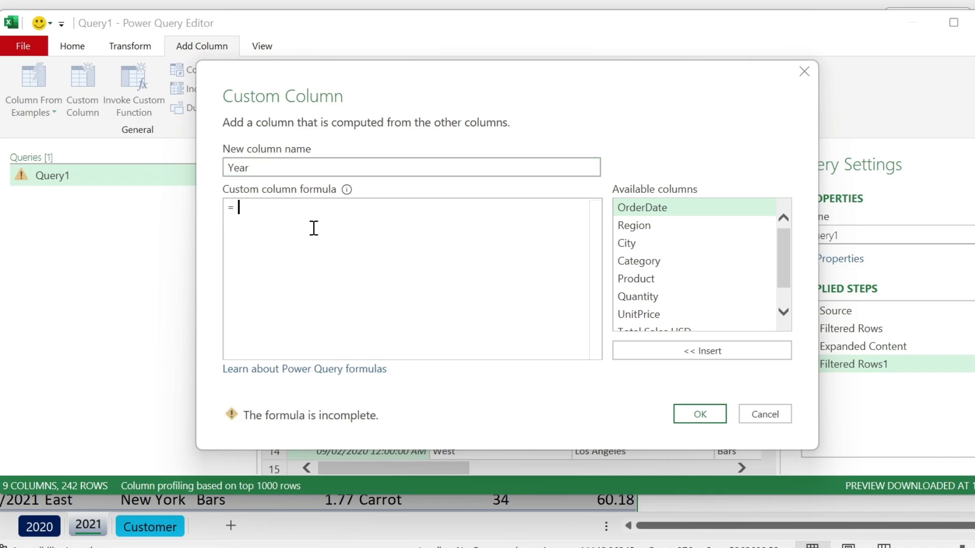
{"action": "type", "text": "year"}
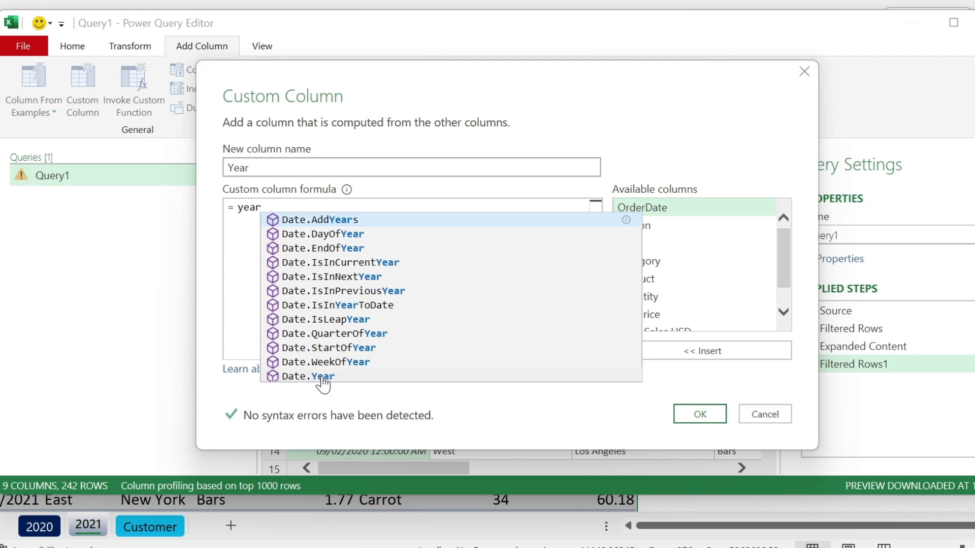
{"action": "left_click", "coordinate": [318, 376]}
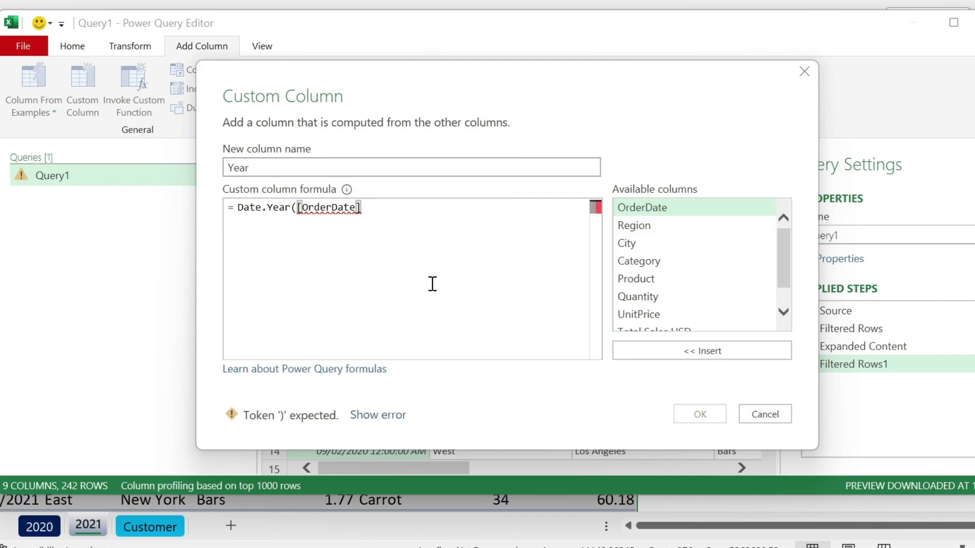
{"action": "type", "text": ")"}
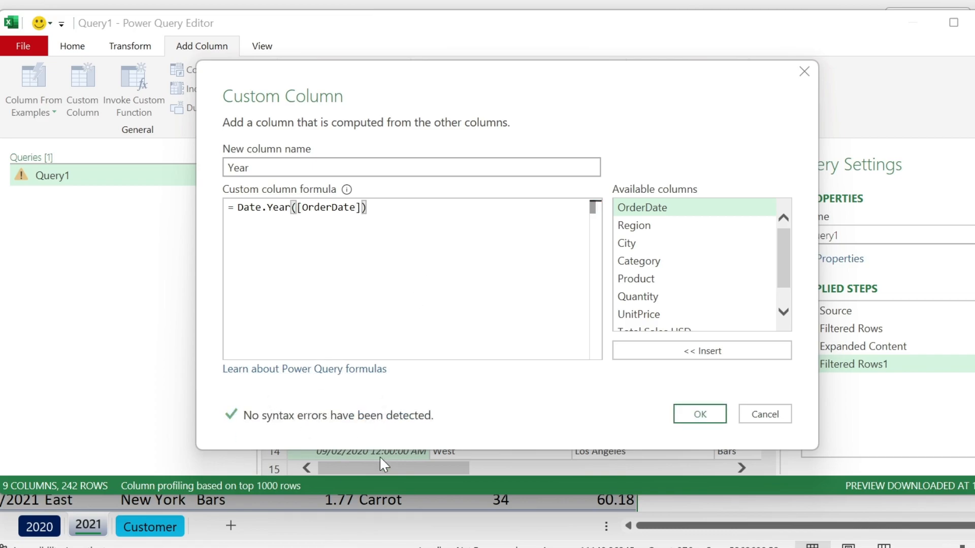
{"action": "mouse_move", "coordinate": [597, 370]}
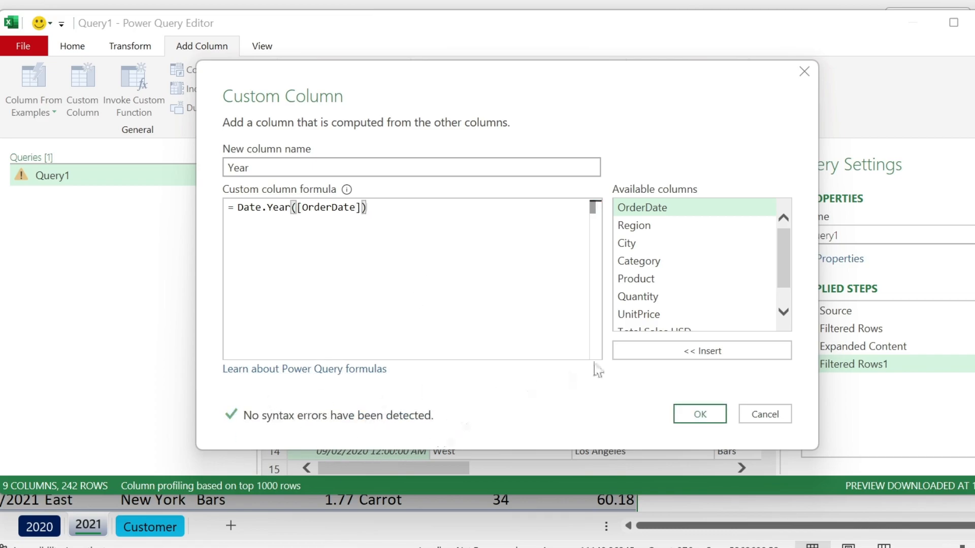
{"action": "left_click", "coordinate": [699, 413]}
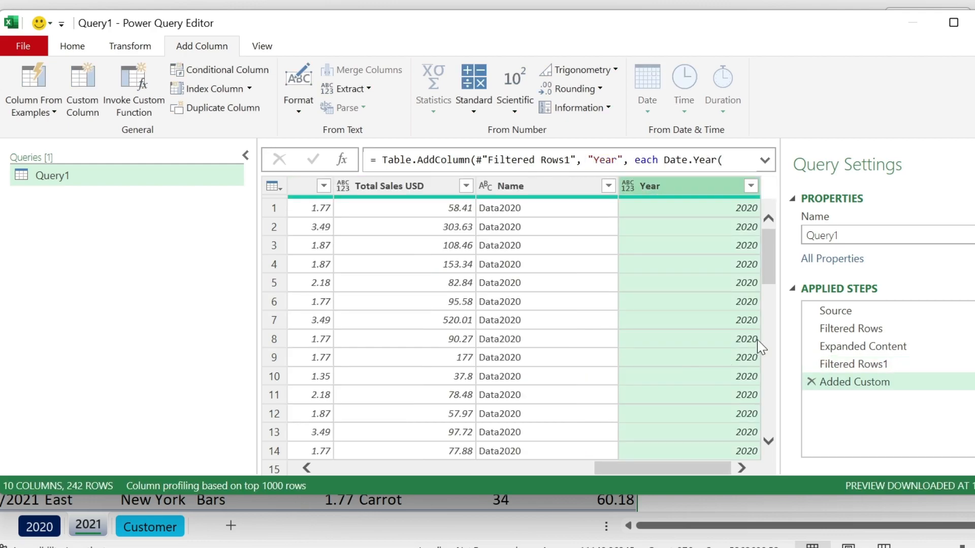
{"action": "mouse_move", "coordinate": [656, 262]}
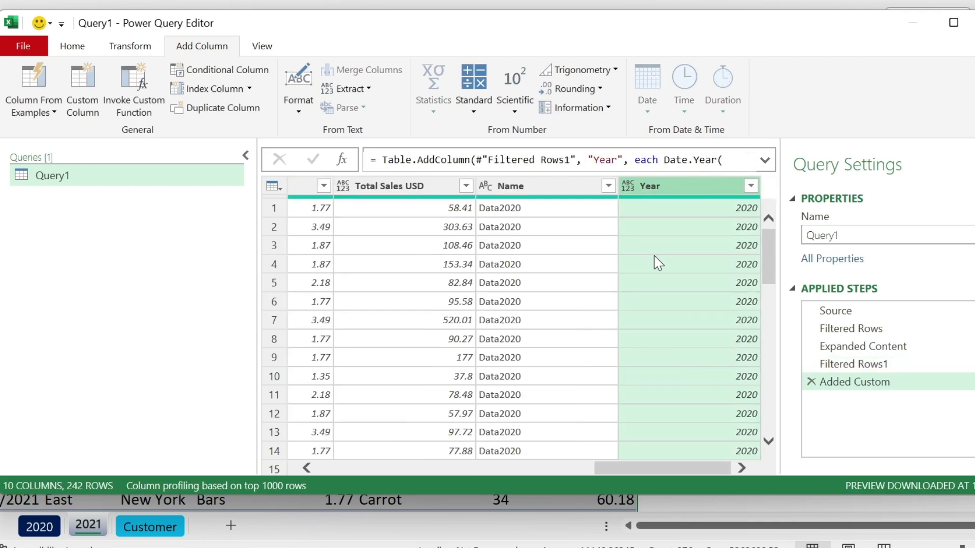
{"action": "mouse_move", "coordinate": [457, 261]}
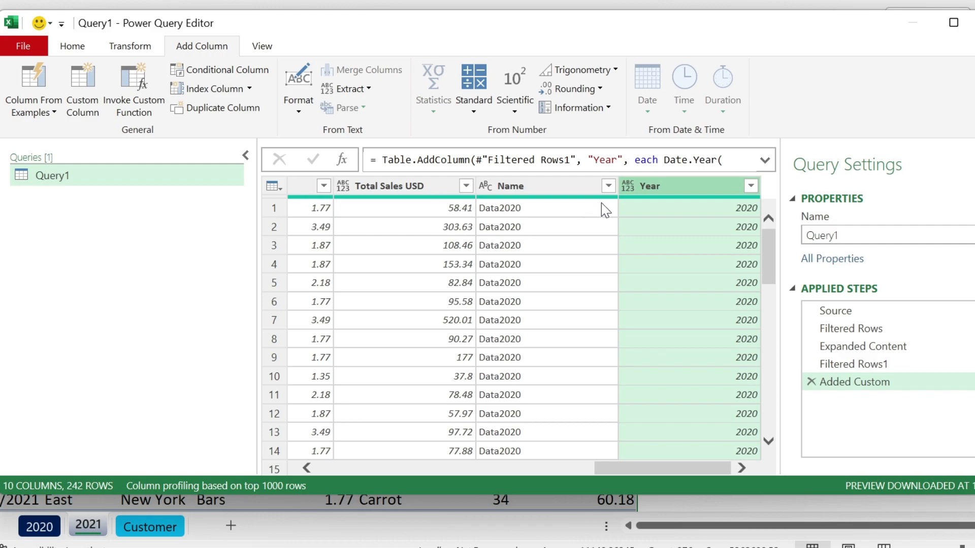
{"action": "mouse_move", "coordinate": [498, 217]}
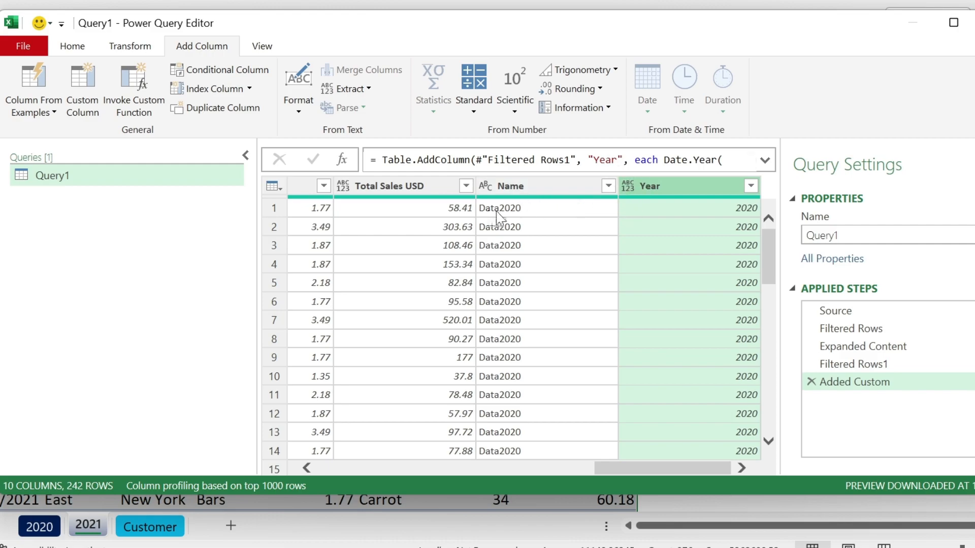
{"action": "mouse_move", "coordinate": [723, 346]}
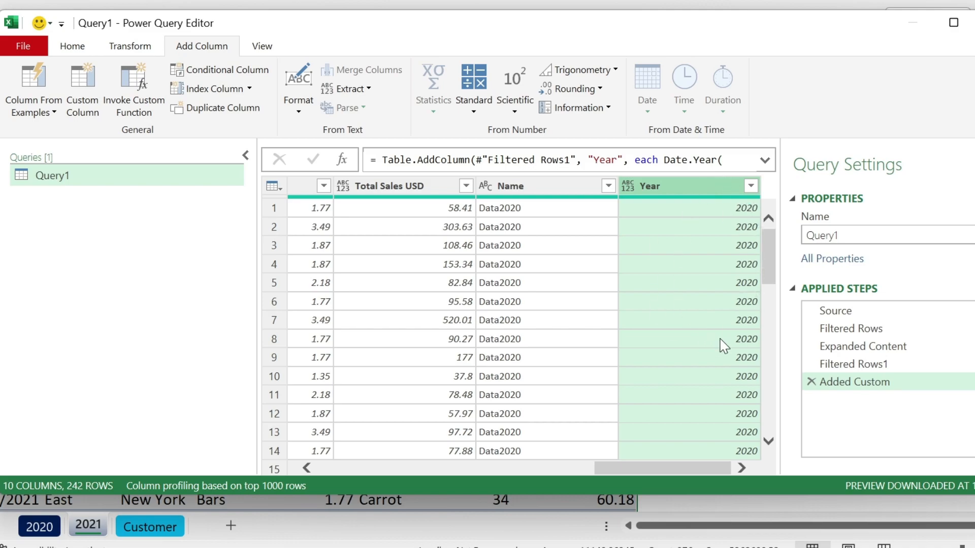
{"action": "mouse_move", "coordinate": [522, 233]}
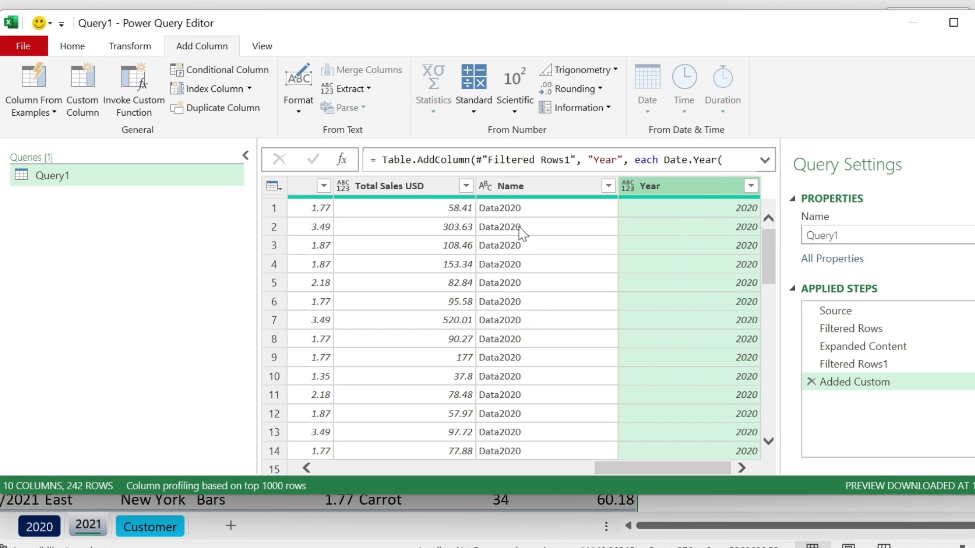
- Select all Query1 columns and detect their data types (decimal Total Sales USD, whole-number Year)
{"action": "key", "text": "ctrl+a"}
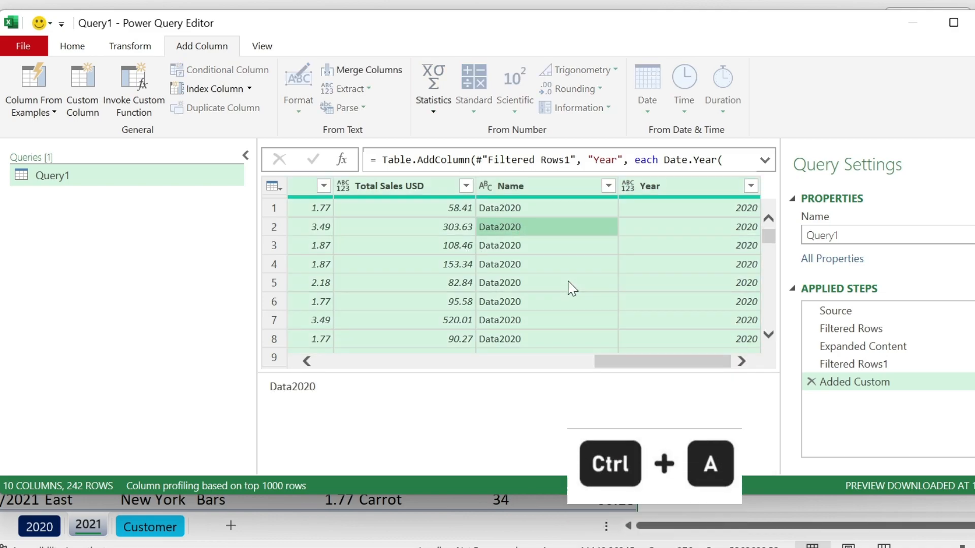
{"action": "left_click", "coordinate": [130, 45]}
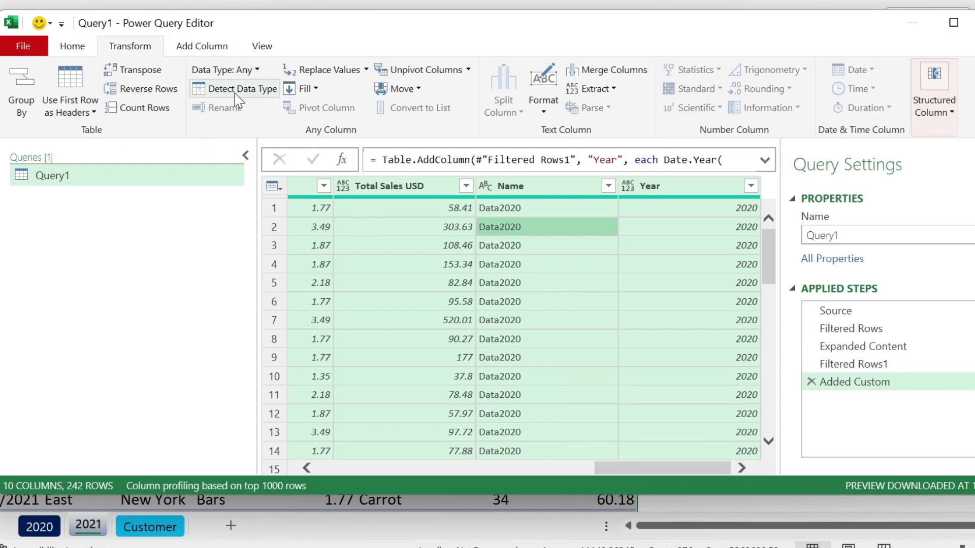
{"action": "mouse_move", "coordinate": [243, 88]}
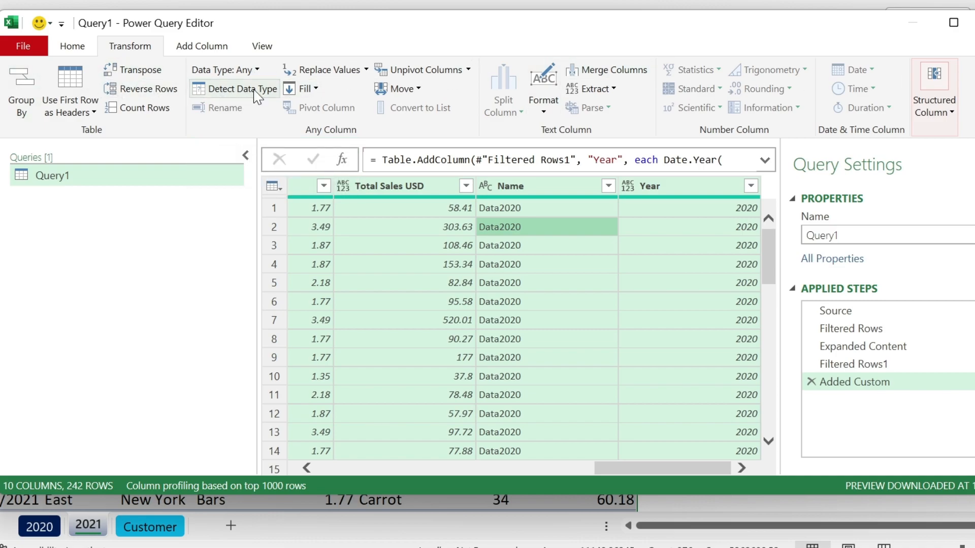
{"action": "left_click", "coordinate": [241, 88]}
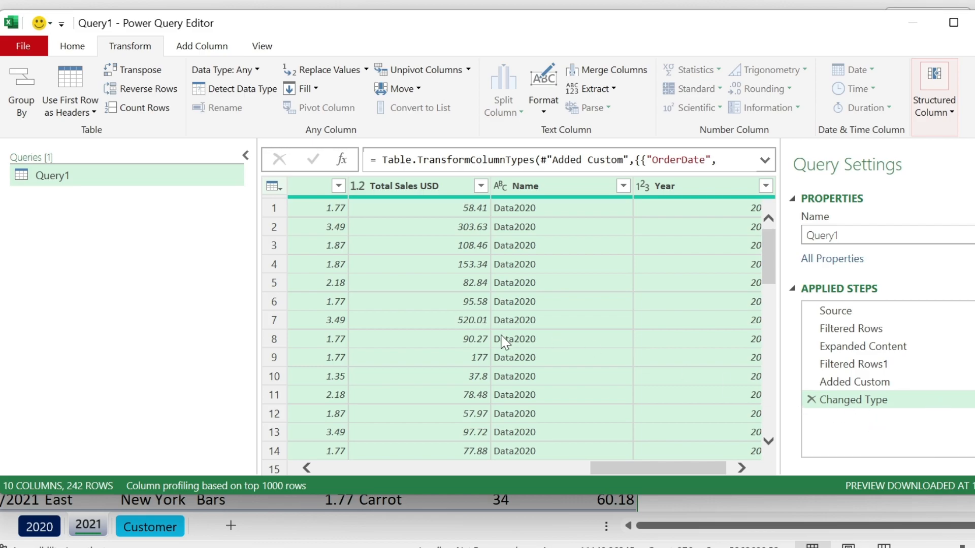
{"action": "left_click", "coordinate": [870, 234]}
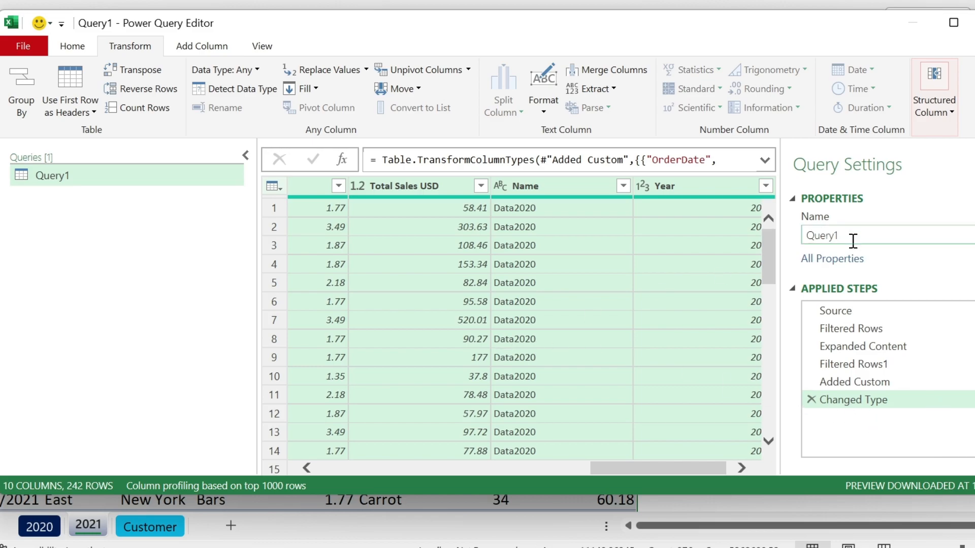
- Rename Query1 to AppendData in Query Settings
{"action": "type", "text": "Append"}
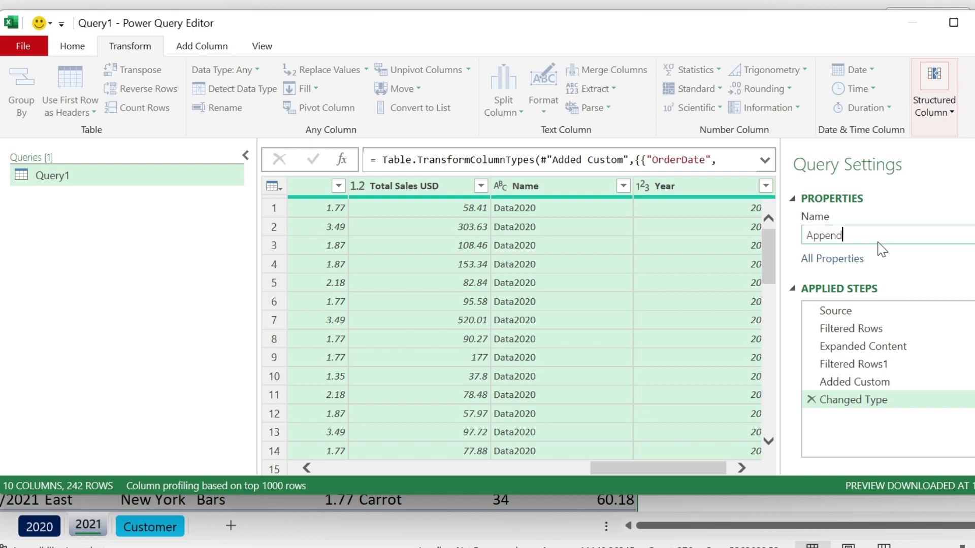
{"action": "type", "text": "Data"}
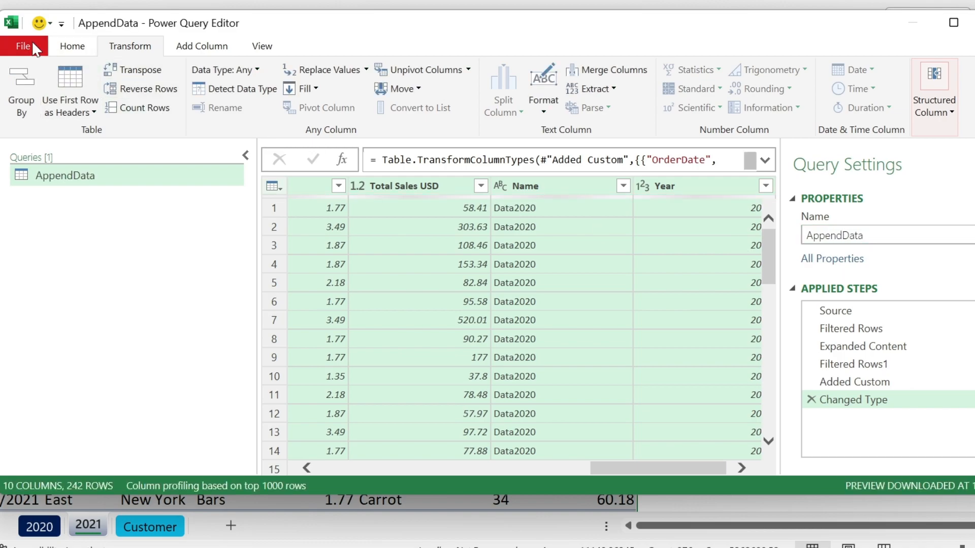
{"action": "left_click", "coordinate": [23, 46]}
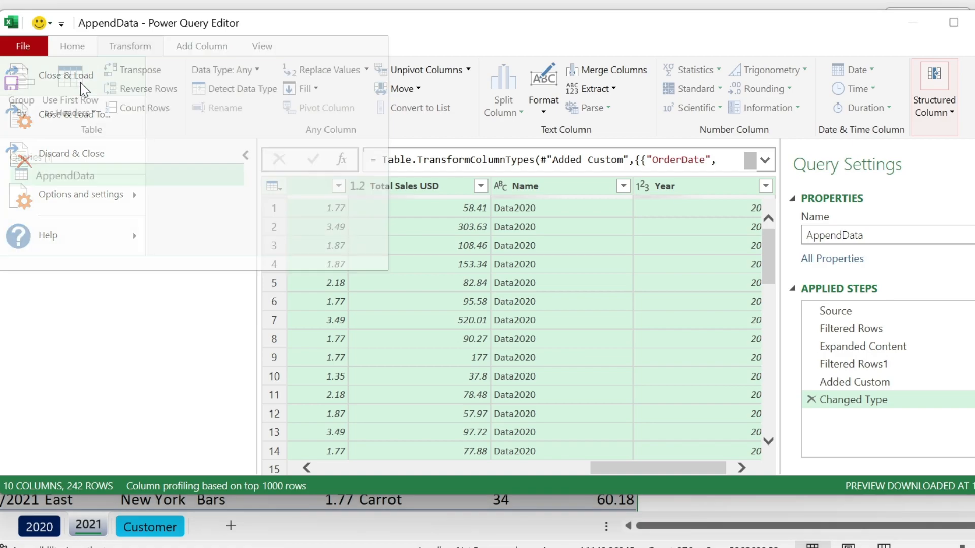
- Close & Load AppendData to a new sheet (243 rows) and check OrderDate shows 2020 and 2021
{"action": "left_click", "coordinate": [65, 74]}
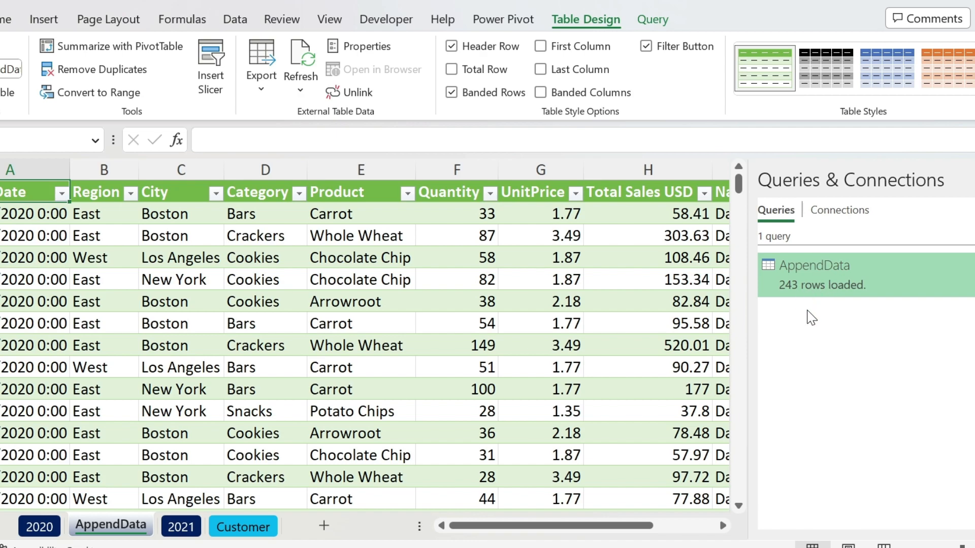
{"action": "left_click", "coordinate": [61, 193]}
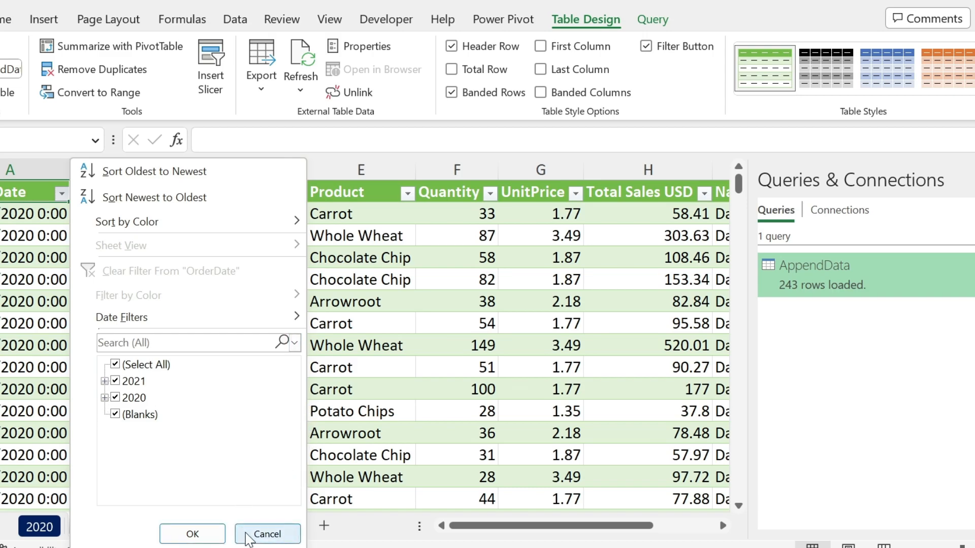
{"action": "left_click", "coordinate": [267, 534]}
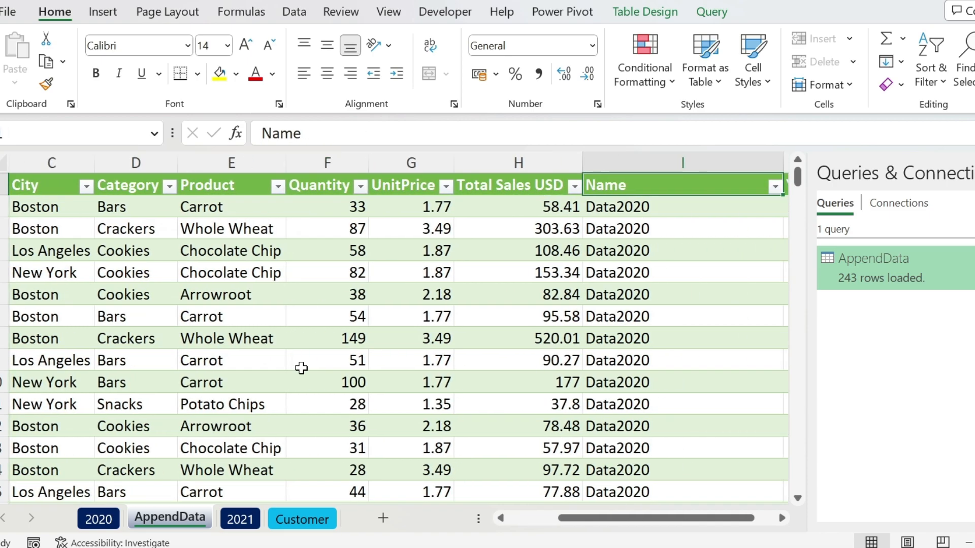
{"action": "mouse_move", "coordinate": [632, 294]}
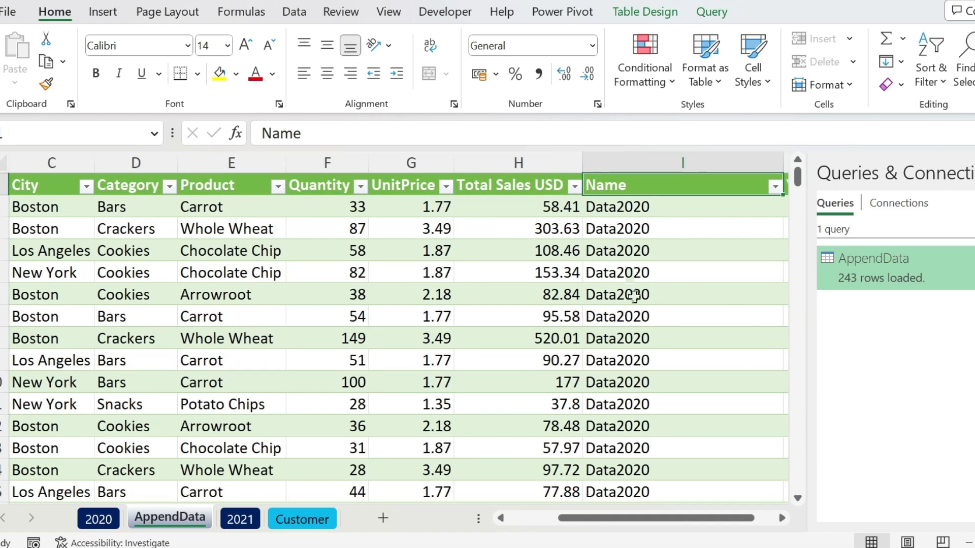
{"action": "right_click", "coordinate": [870, 258]}
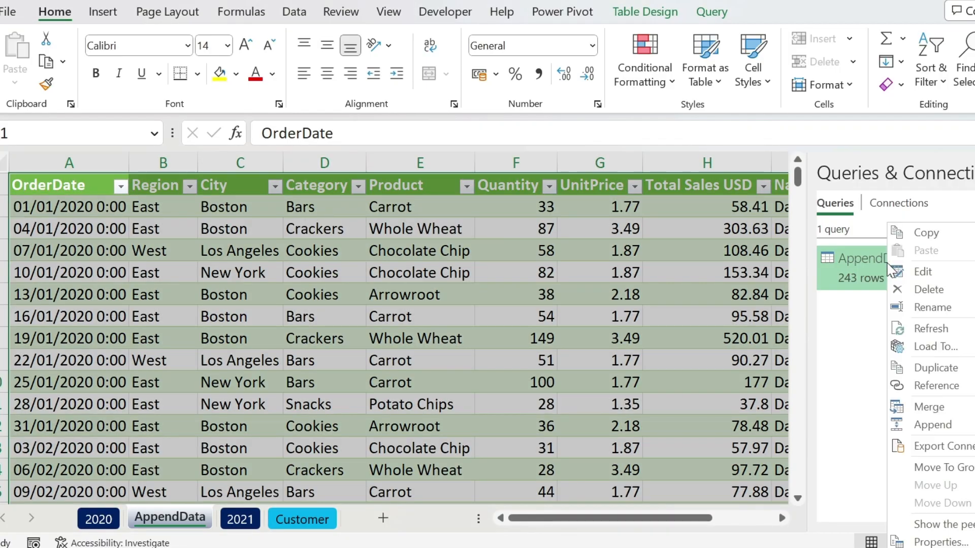
{"action": "mouse_move", "coordinate": [931, 328]}
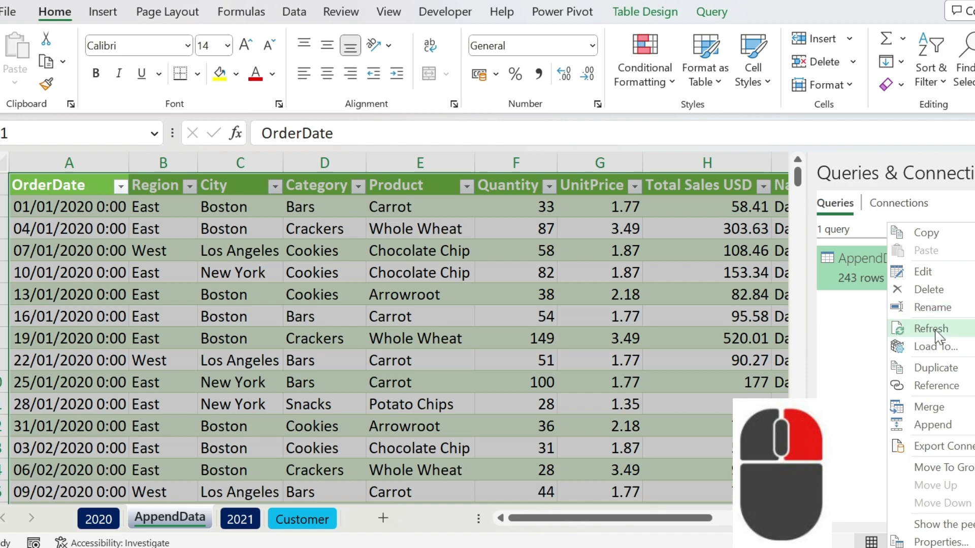
- Refresh AppendData from Queries & Connections; it now loads 485 rows
{"action": "left_click", "coordinate": [932, 328]}
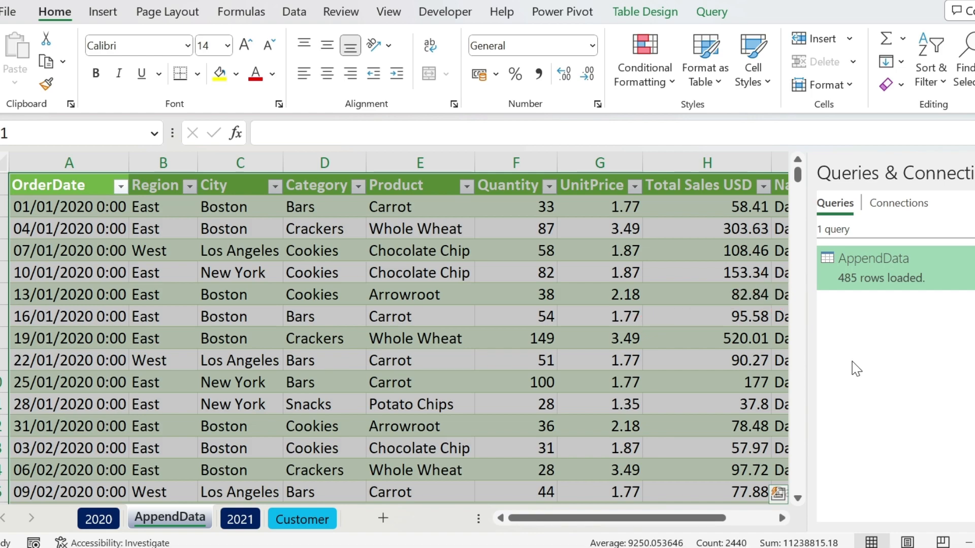
{"action": "mouse_move", "coordinate": [868, 278]}
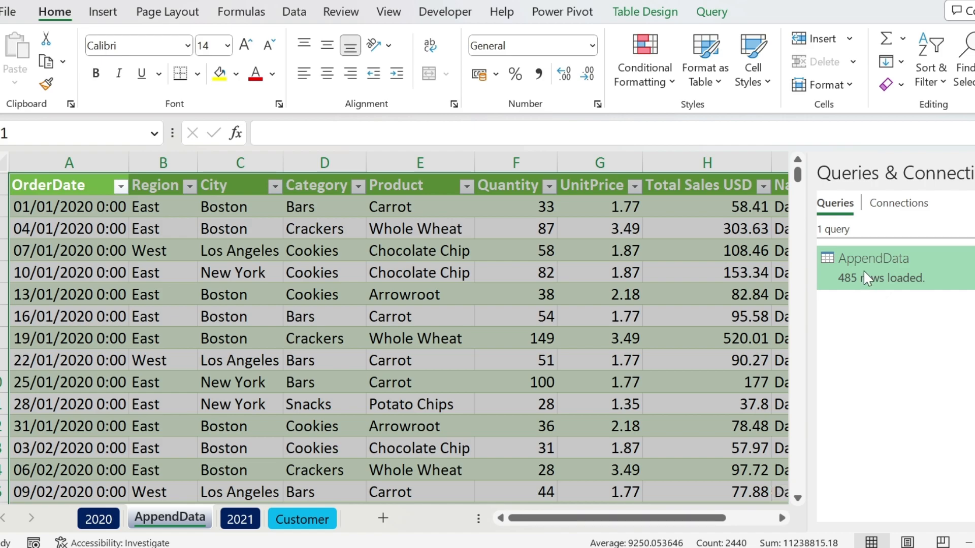
{"action": "mouse_move", "coordinate": [959, 368]}
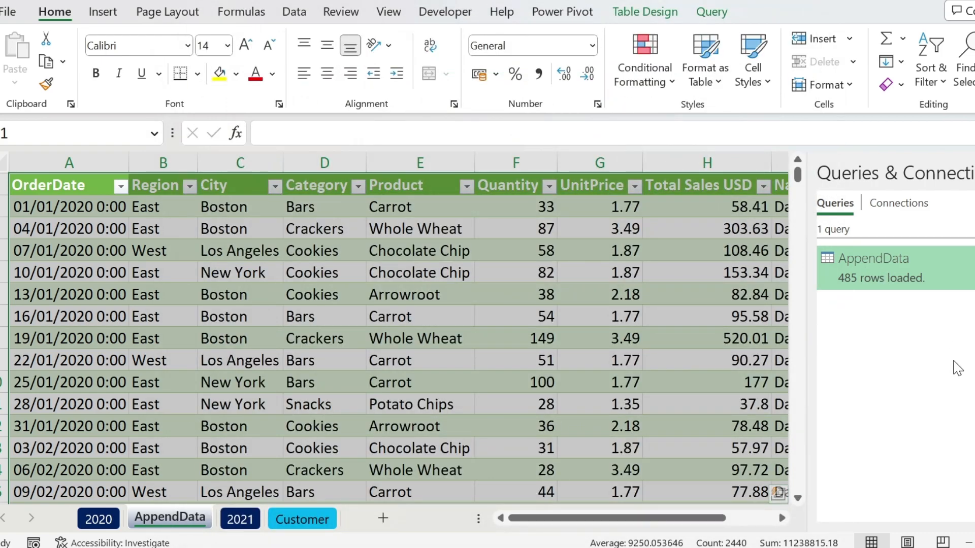
{"action": "mouse_move", "coordinate": [370, 395]}
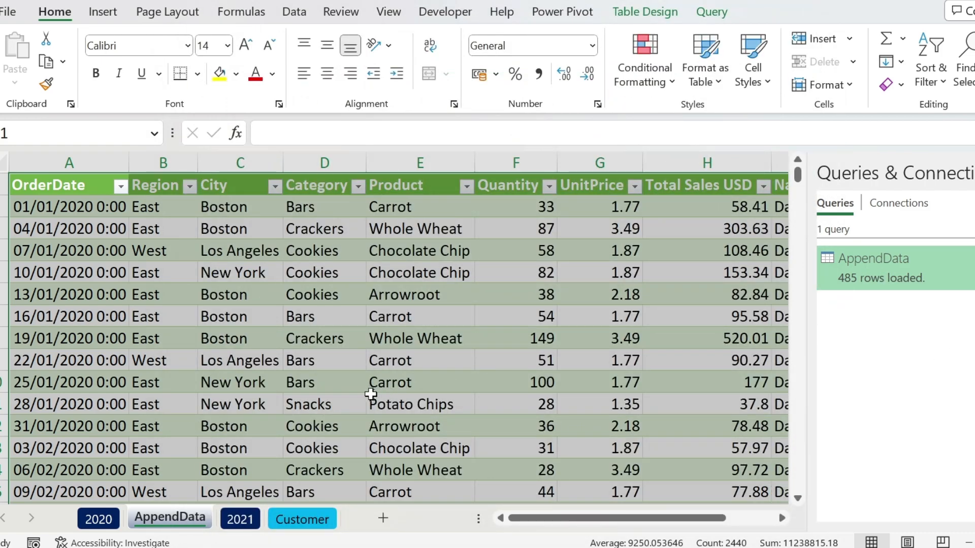
{"action": "mouse_move", "coordinate": [527, 435]}
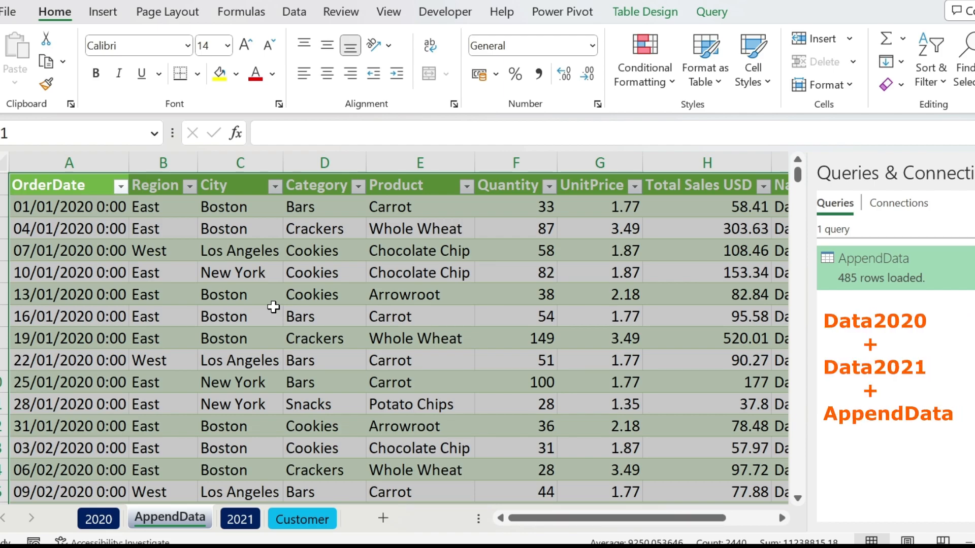
{"action": "mouse_move", "coordinate": [305, 260]}
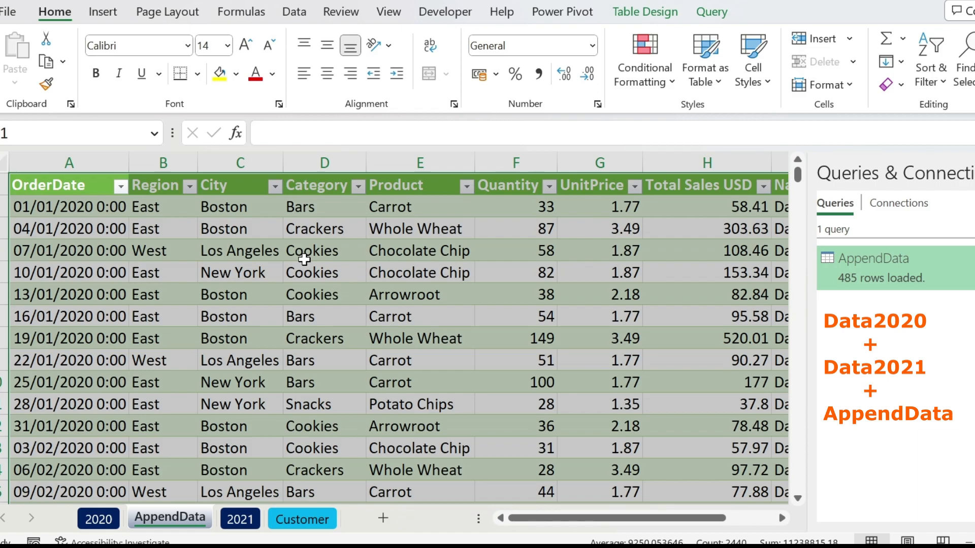
{"action": "mouse_move", "coordinate": [118, 470]}
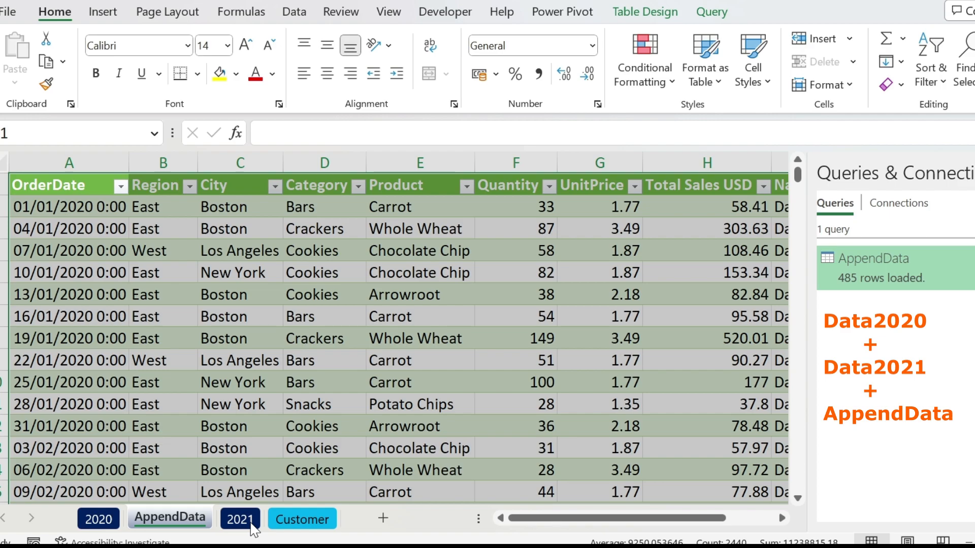
{"action": "left_click", "coordinate": [870, 258]}
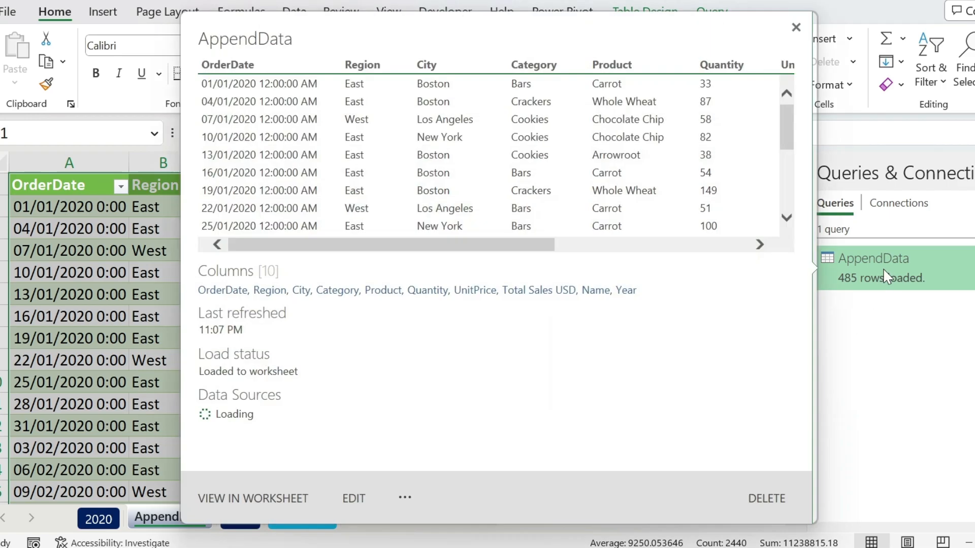
- Check the Source step, rename the query to AppendD and Close & Load its 242 rows
{"action": "left_click", "coordinate": [354, 497]}
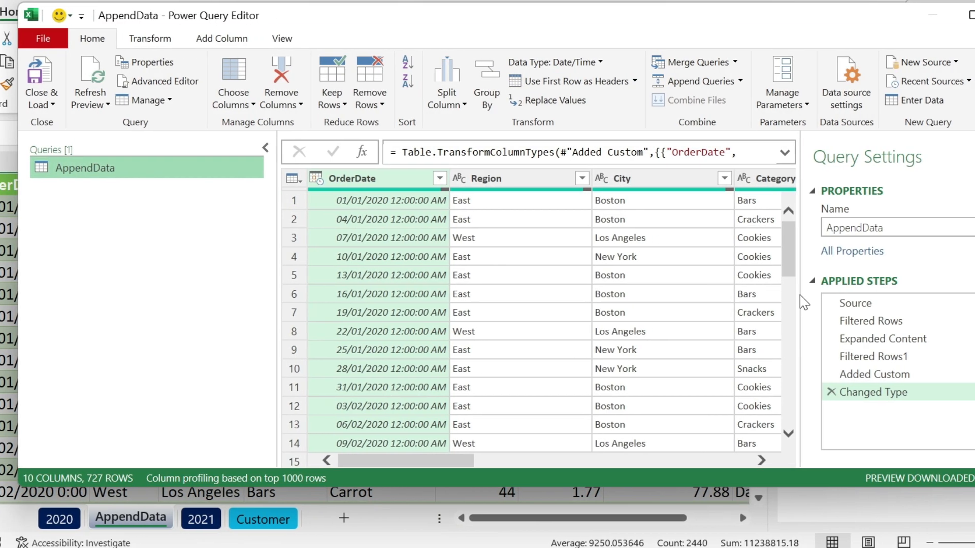
{"action": "left_click", "coordinate": [854, 303]}
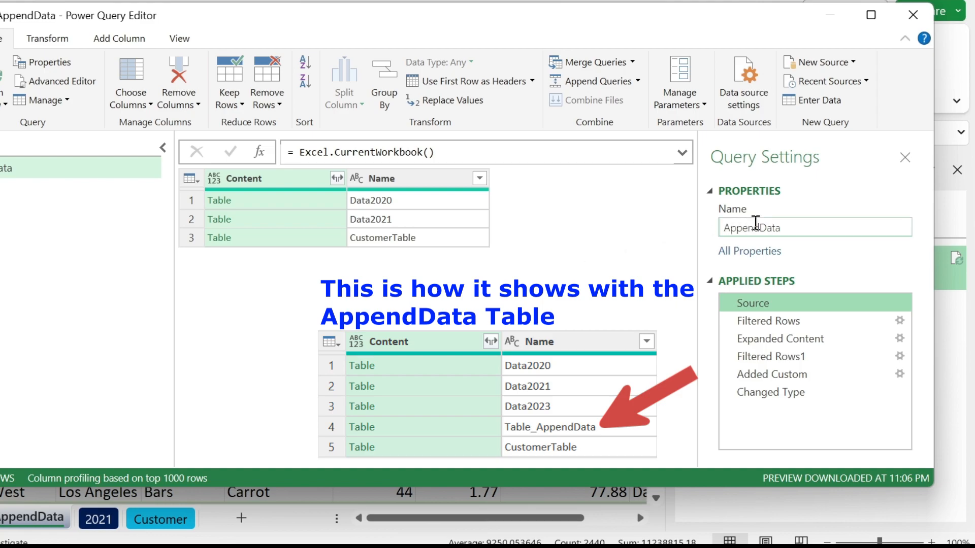
{"action": "left_click", "coordinate": [808, 226]}
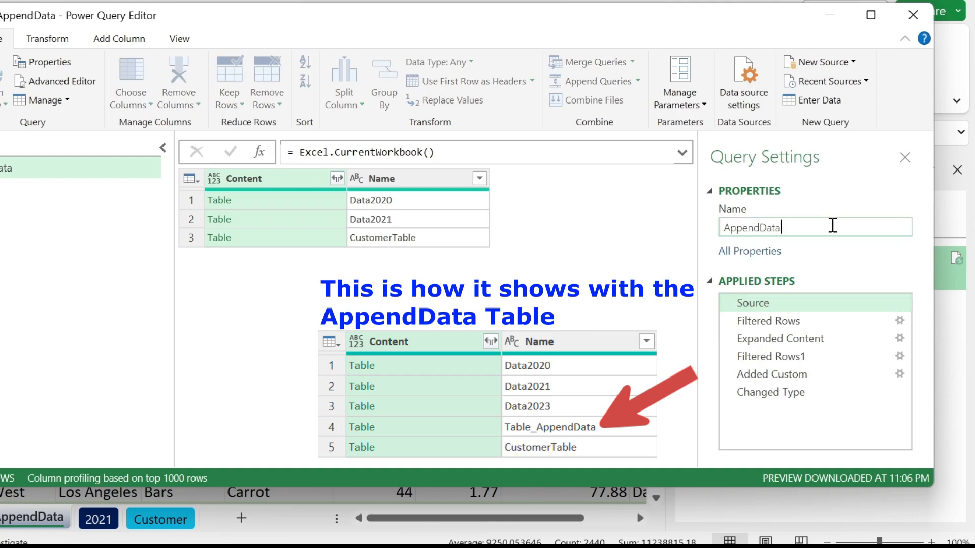
{"action": "key", "text": "BackSpace"}
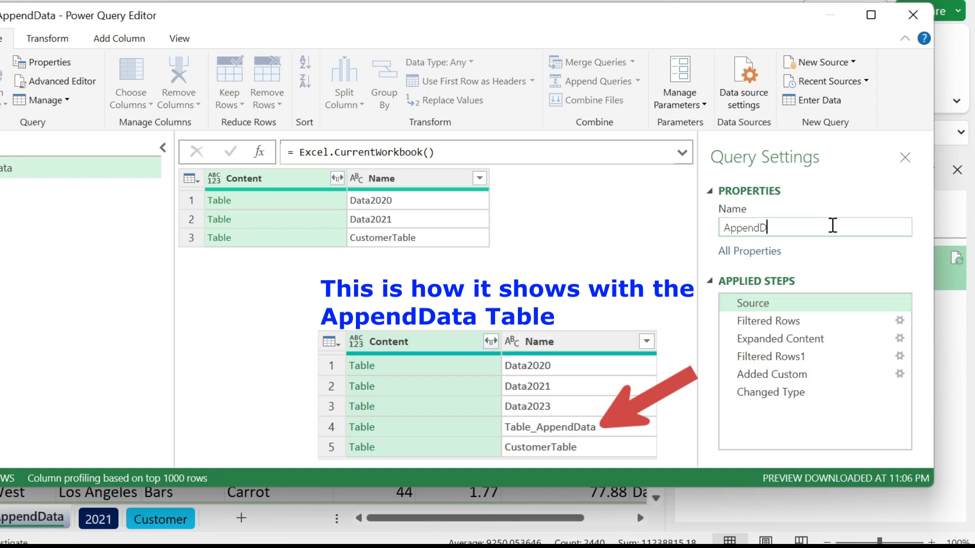
{"action": "left_click", "coordinate": [773, 392]}
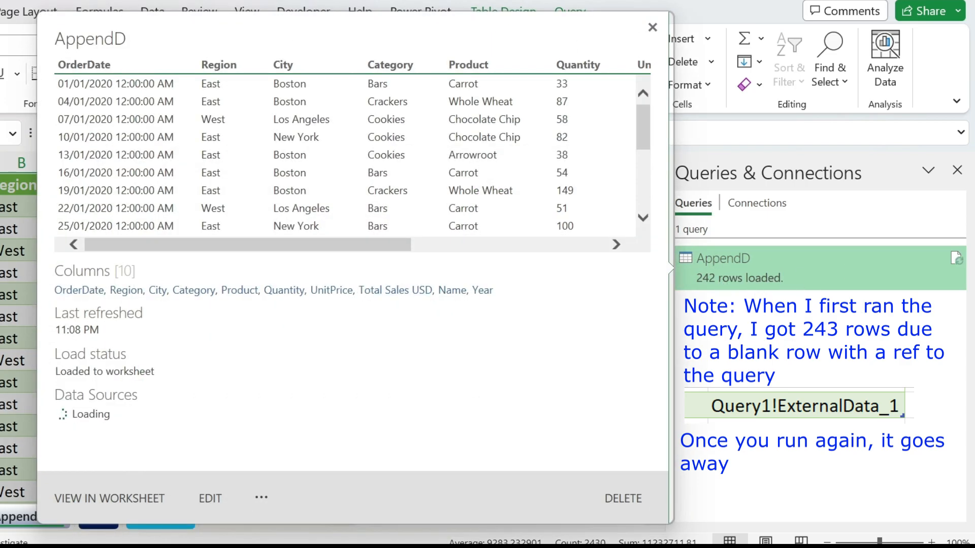
{"action": "left_click", "coordinate": [652, 27]}
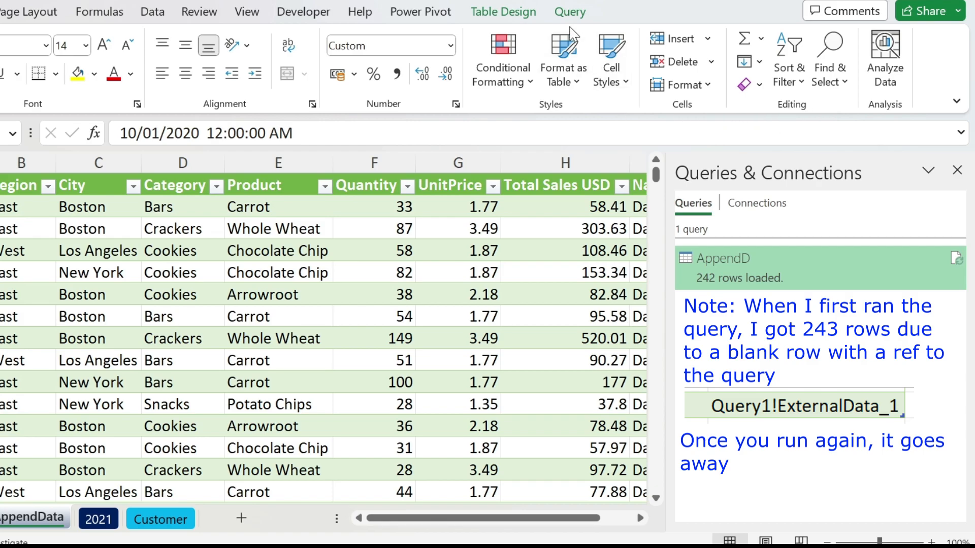
{"action": "left_click", "coordinate": [503, 11]}
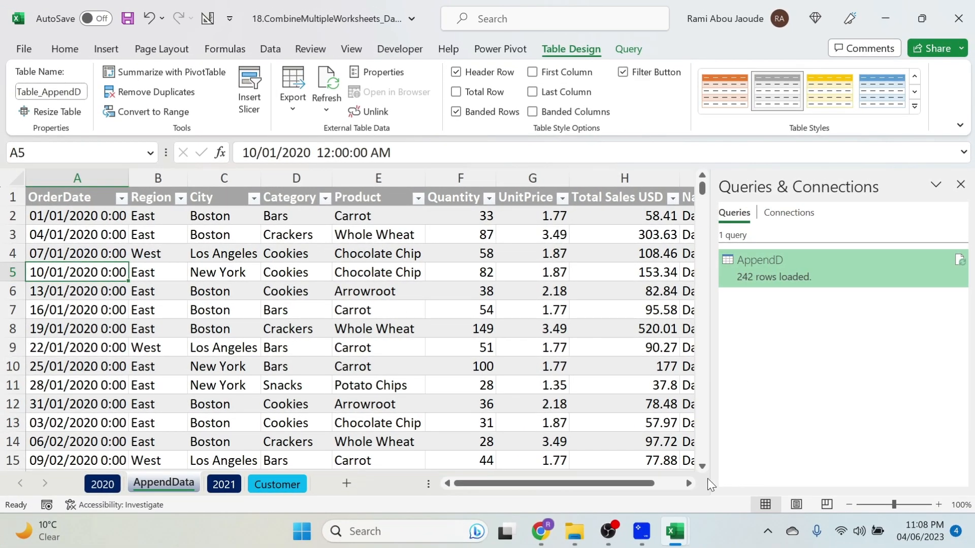
{"action": "mouse_move", "coordinate": [673, 531]}
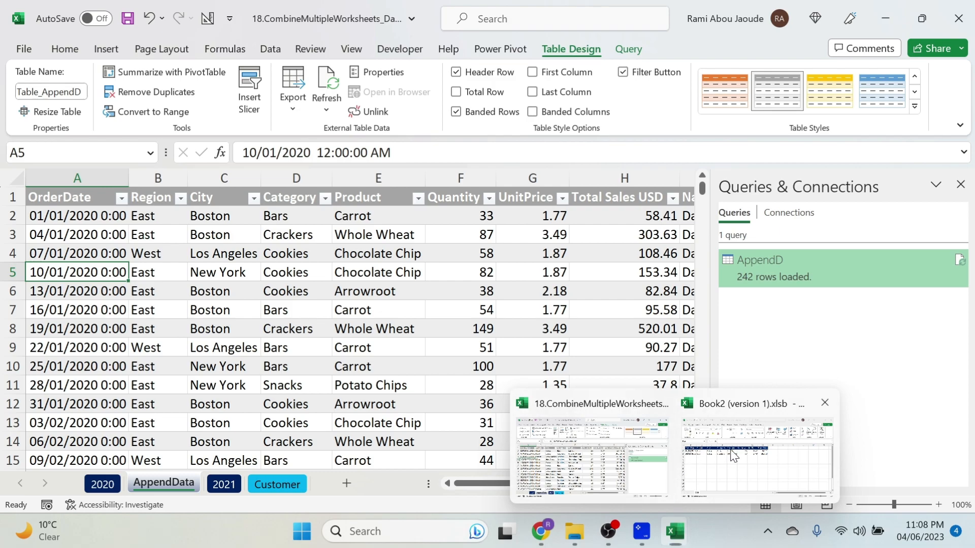
- Copy the 2023 sheet from Book2 into the combined workbook, keeping the original
{"action": "left_click", "coordinate": [755, 454]}
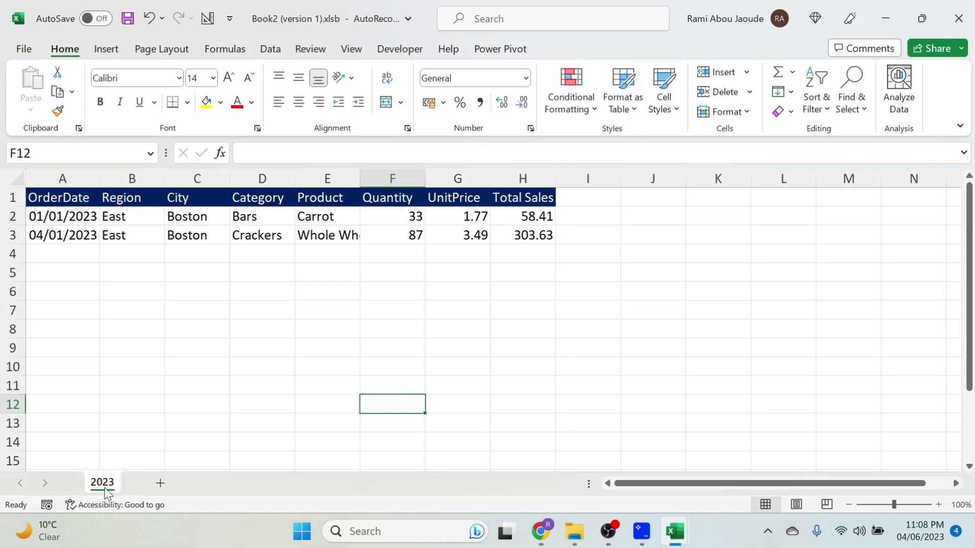
{"action": "right_click", "coordinate": [102, 482]}
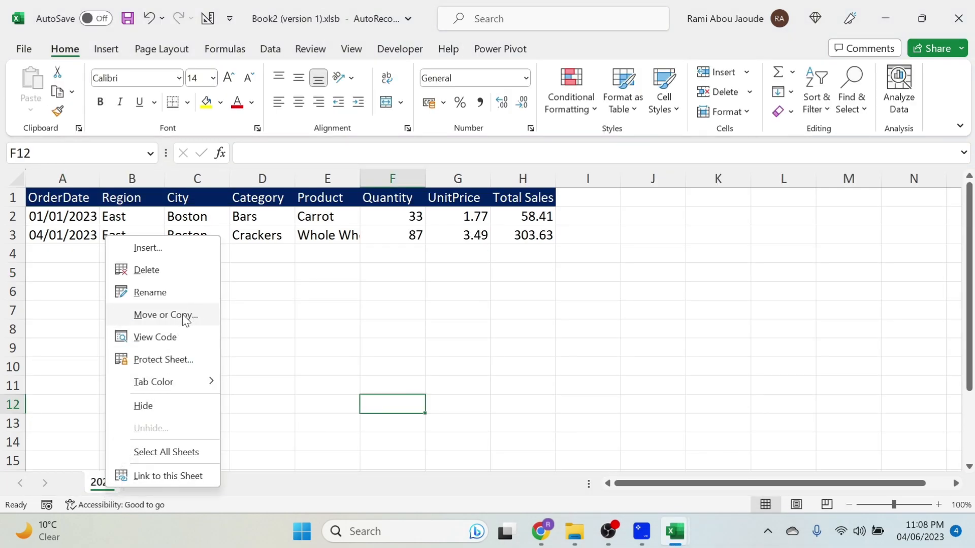
{"action": "left_click", "coordinate": [164, 315]}
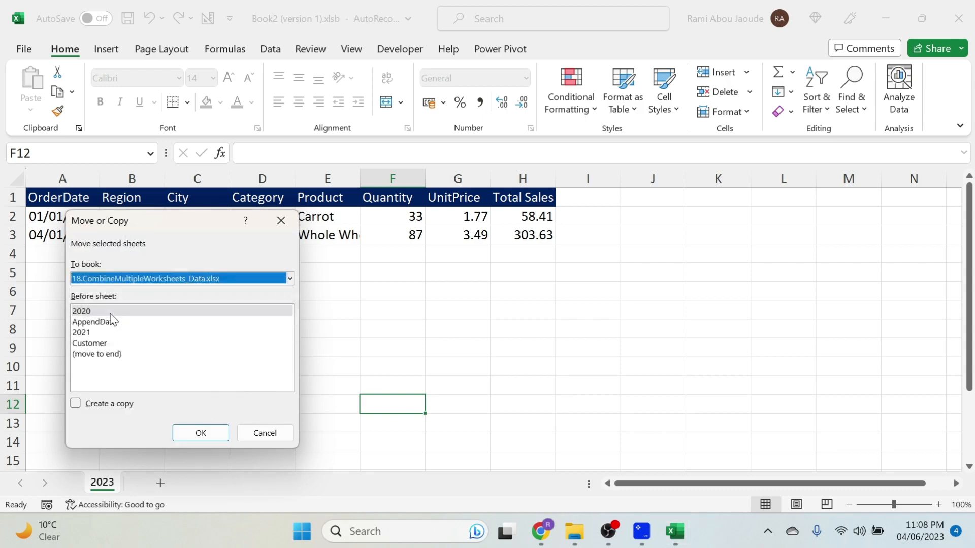
{"action": "left_click", "coordinate": [75, 403]}
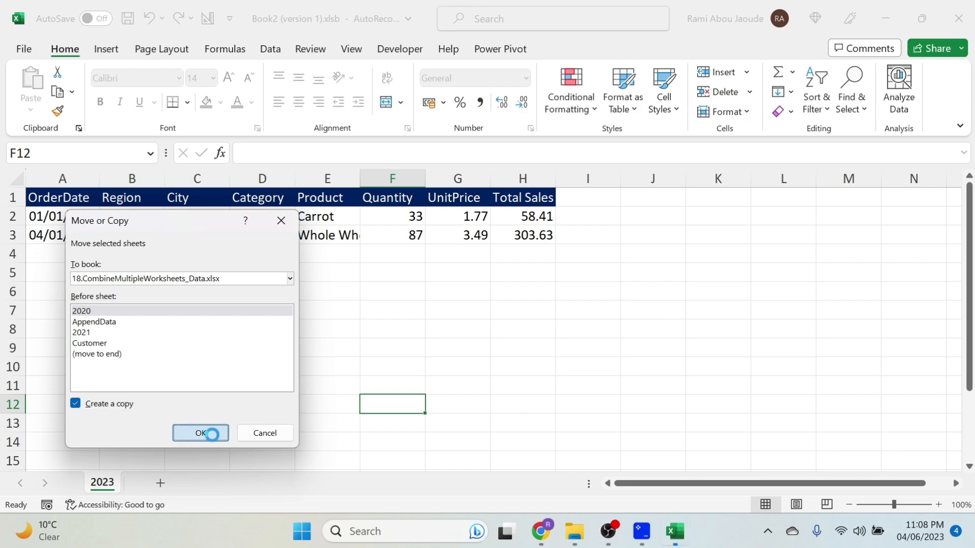
{"action": "left_click", "coordinate": [200, 432]}
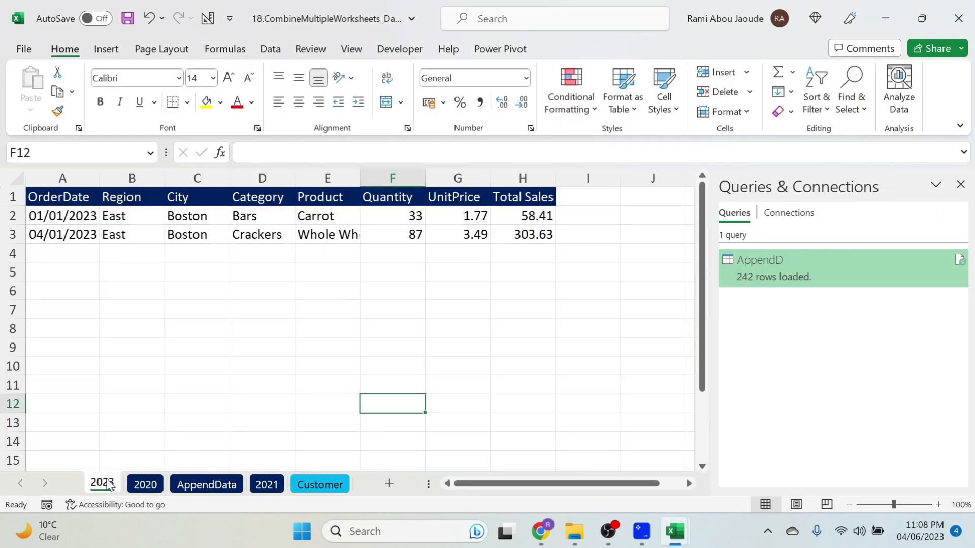
- Format the two 2023 rows as an Excel table with Ctrl+T
{"action": "left_click", "coordinate": [196, 216]}
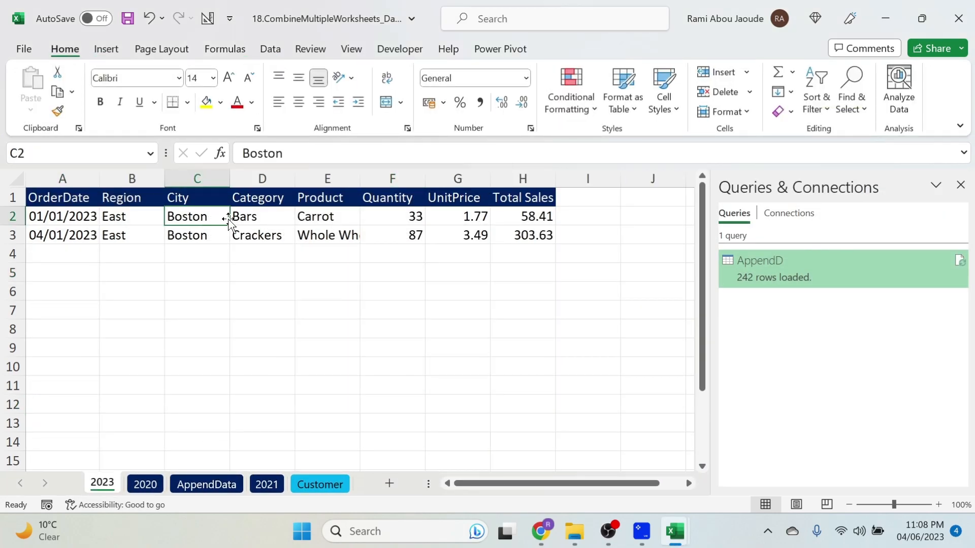
{"action": "key", "text": "ctrl+t"}
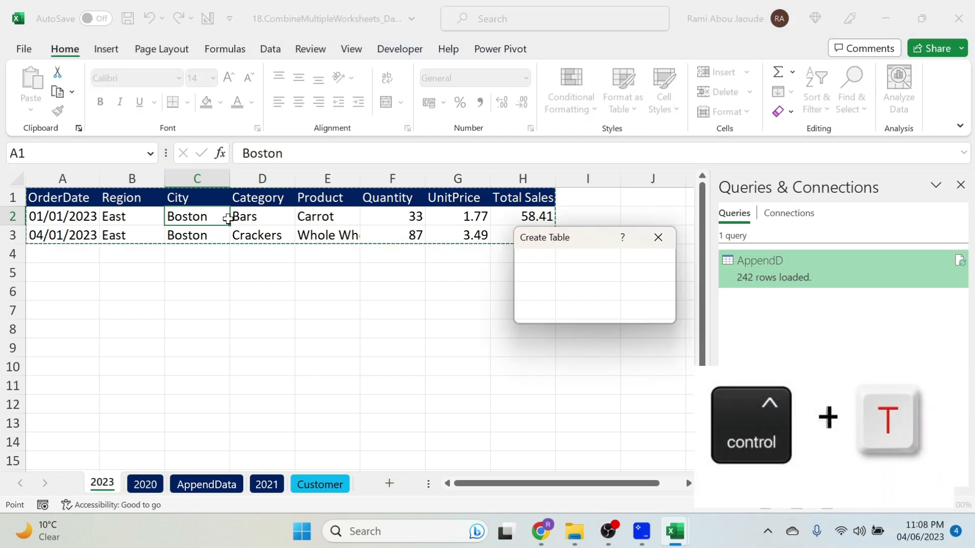
{"action": "key", "text": "Return"}
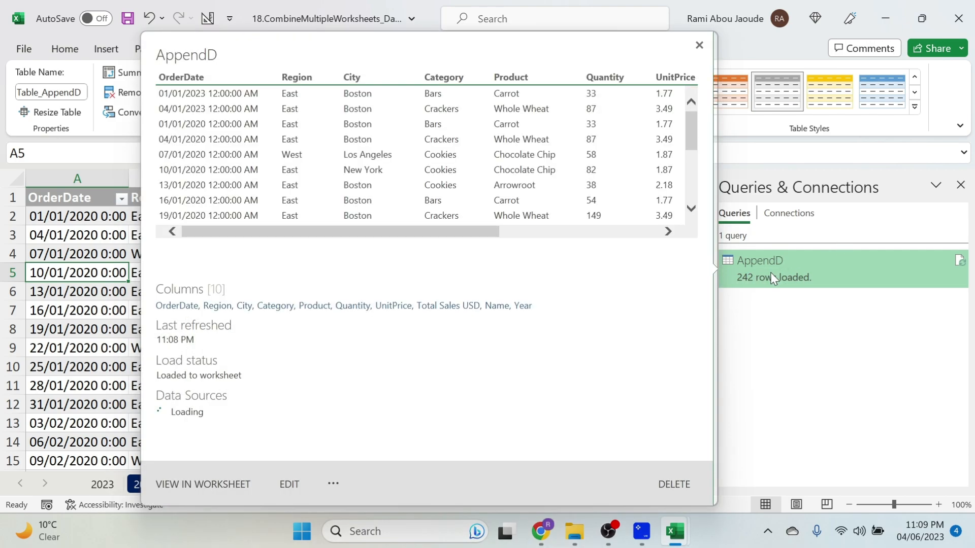
- Show AppendD's Connection Properties from the Table Design refresh options
{"action": "left_click", "coordinate": [699, 45]}
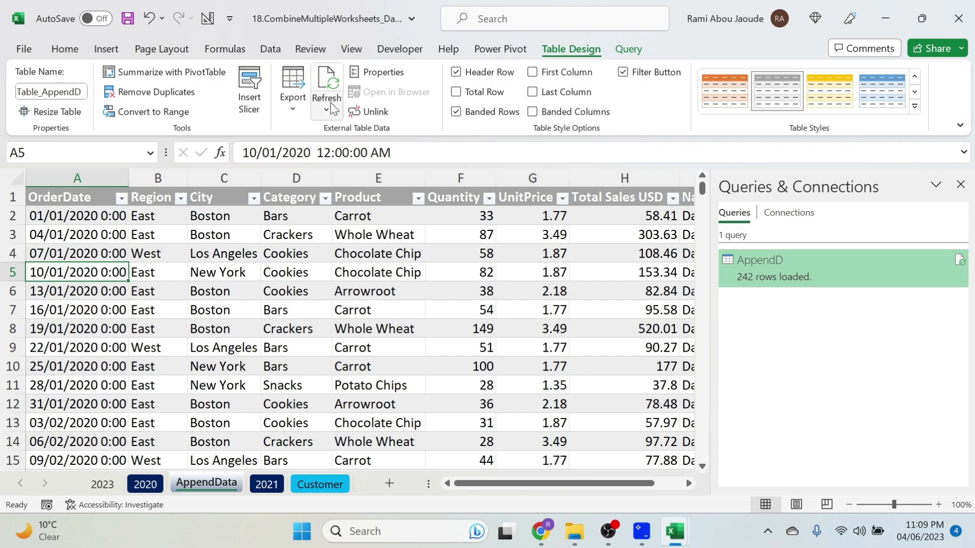
{"action": "left_click", "coordinate": [326, 111]}
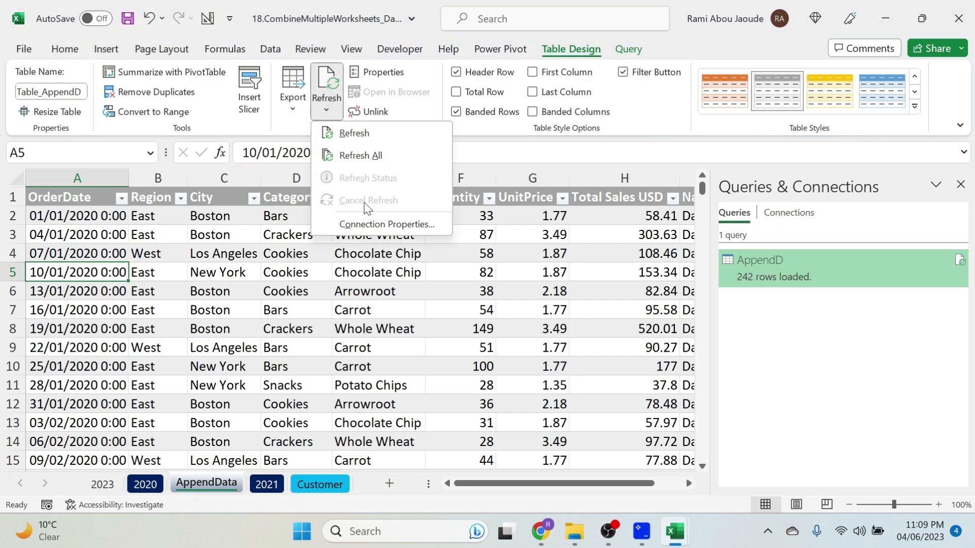
{"action": "left_click", "coordinate": [385, 224]}
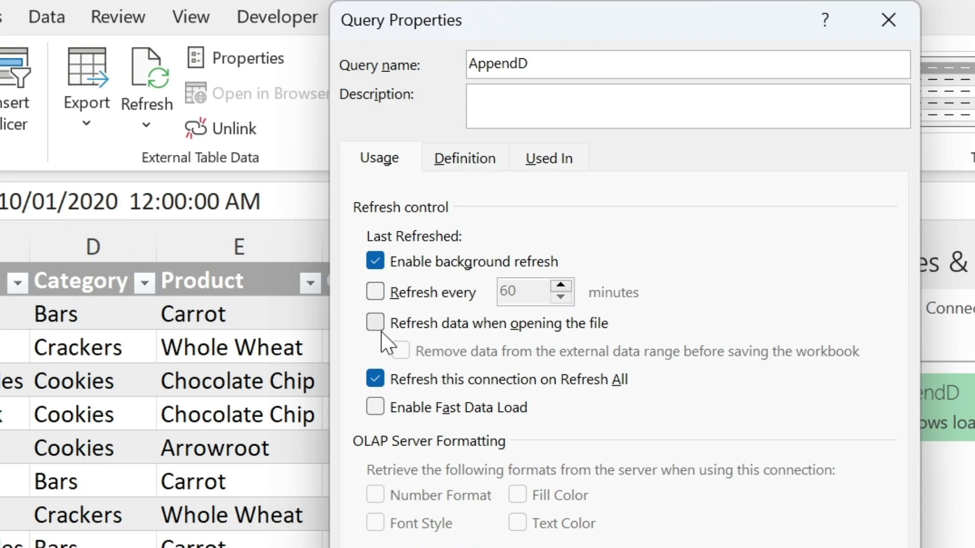
{"action": "mouse_move", "coordinate": [404, 305]}
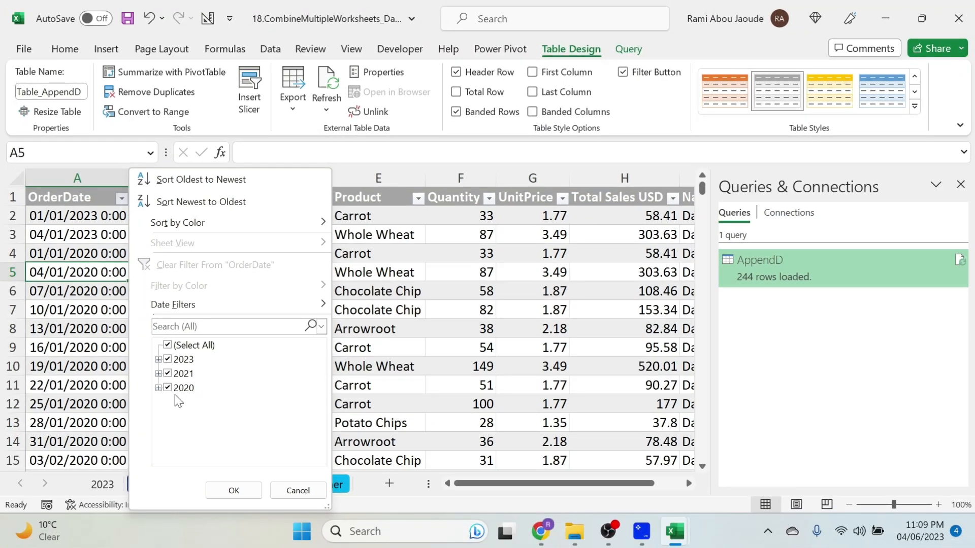
{"action": "mouse_move", "coordinate": [176, 367]}
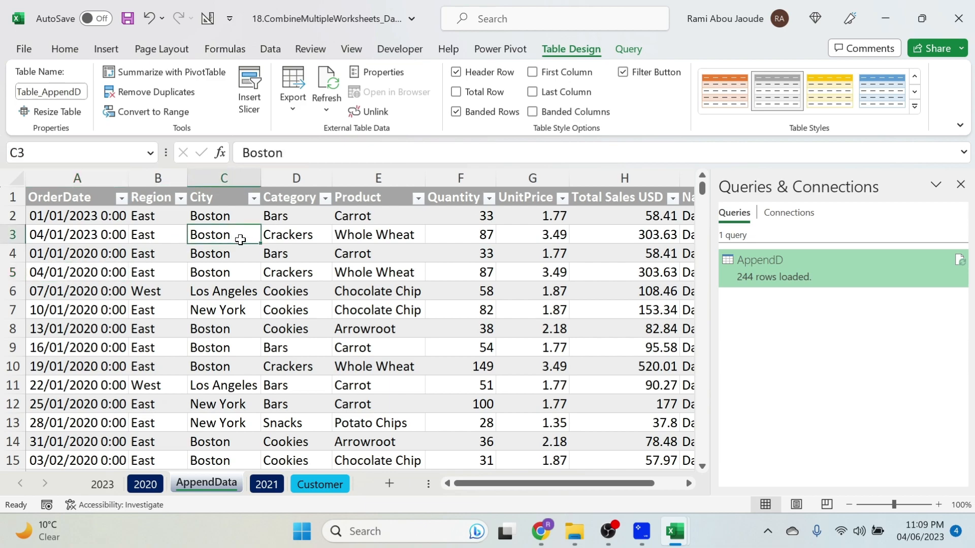
{"action": "mouse_move", "coordinate": [109, 51]}
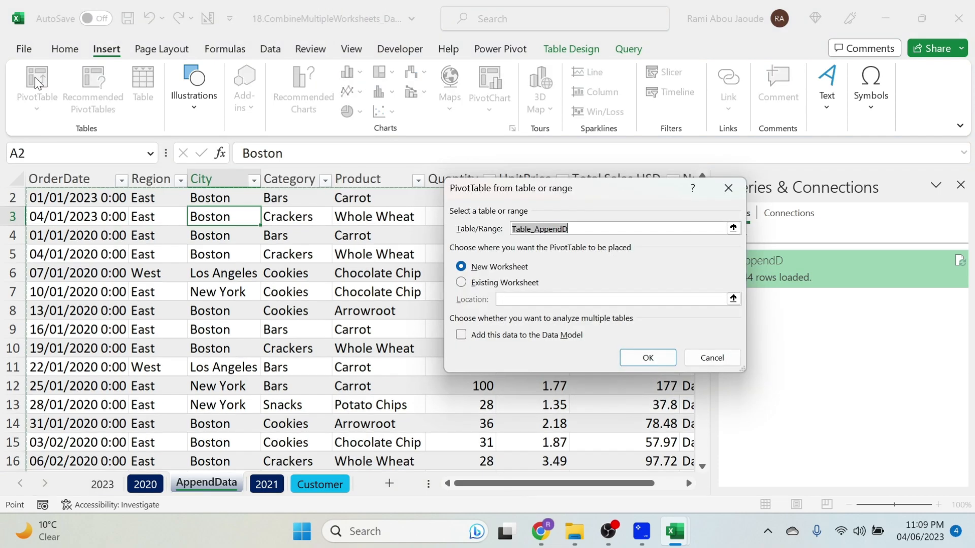
{"action": "mouse_move", "coordinate": [525, 249]}
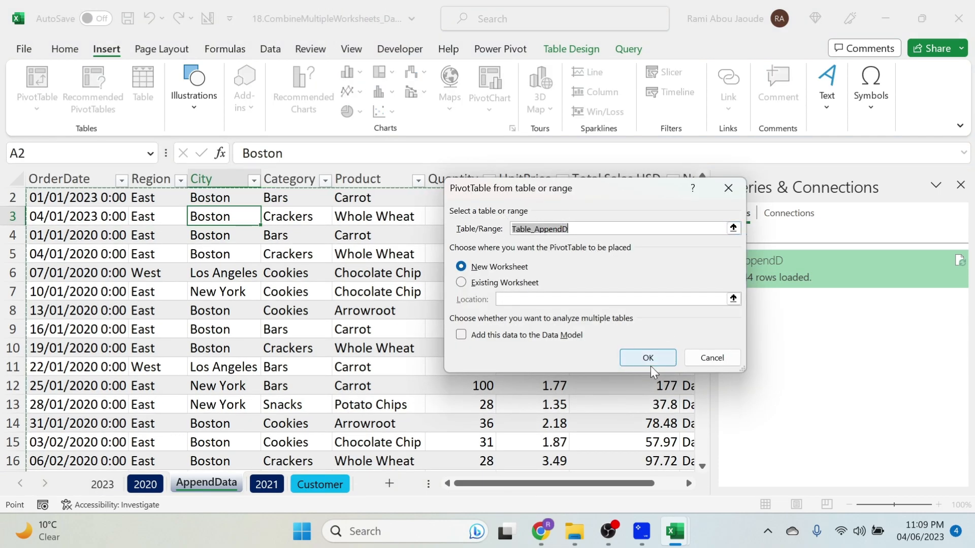
- Build a PivotTable on a new sheet from Table_AppendD summing Total Sales USD by Year
{"action": "left_click", "coordinate": [645, 357]}
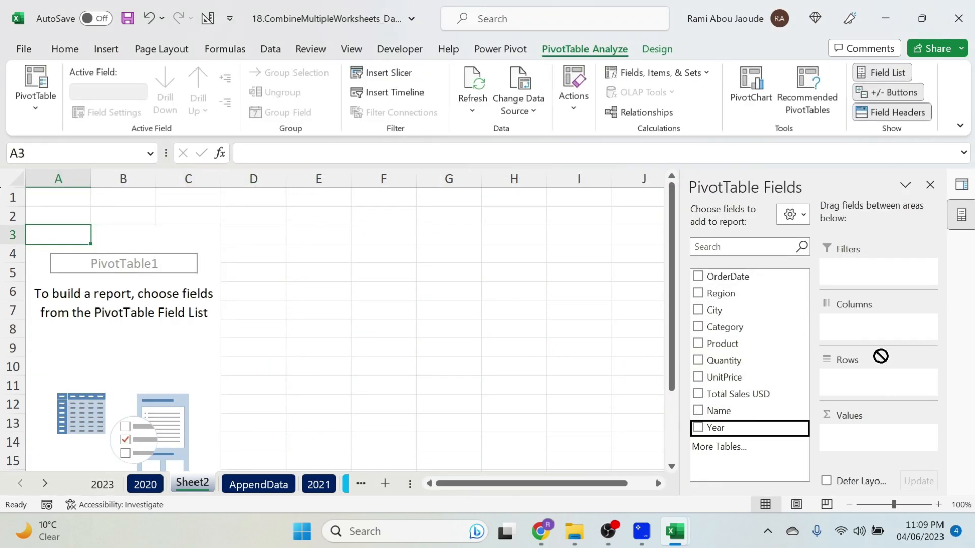
{"action": "left_click", "coordinate": [698, 427]}
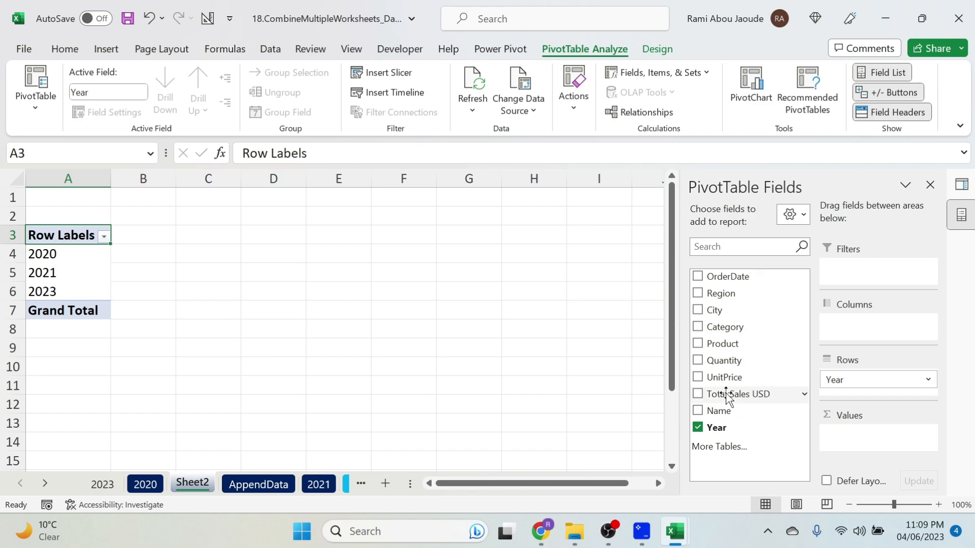
{"action": "left_click", "coordinate": [697, 394]}
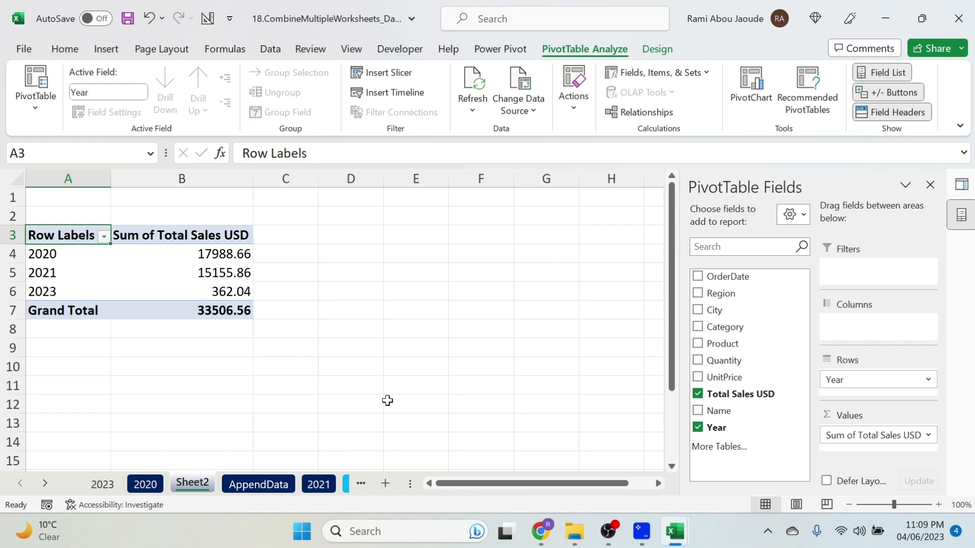
{"action": "mouse_move", "coordinate": [458, 429]}
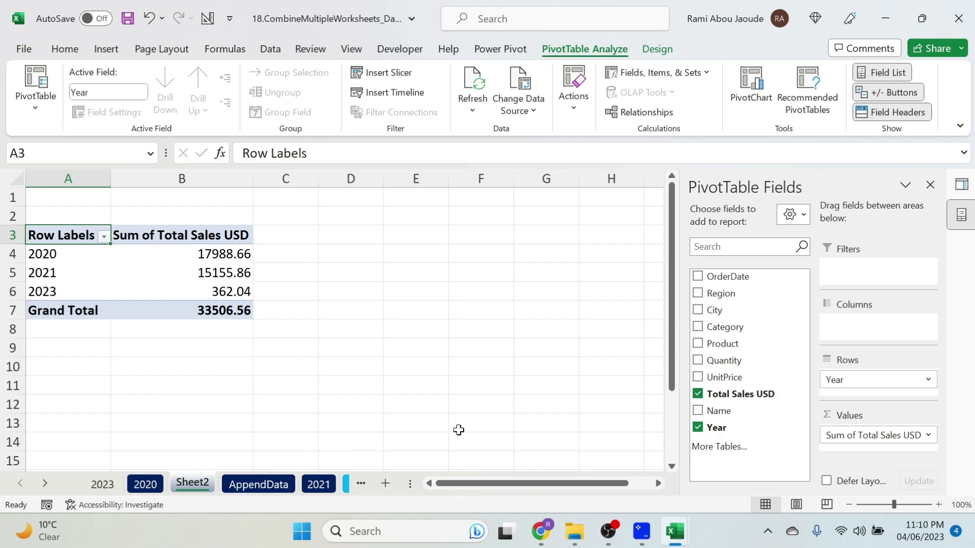